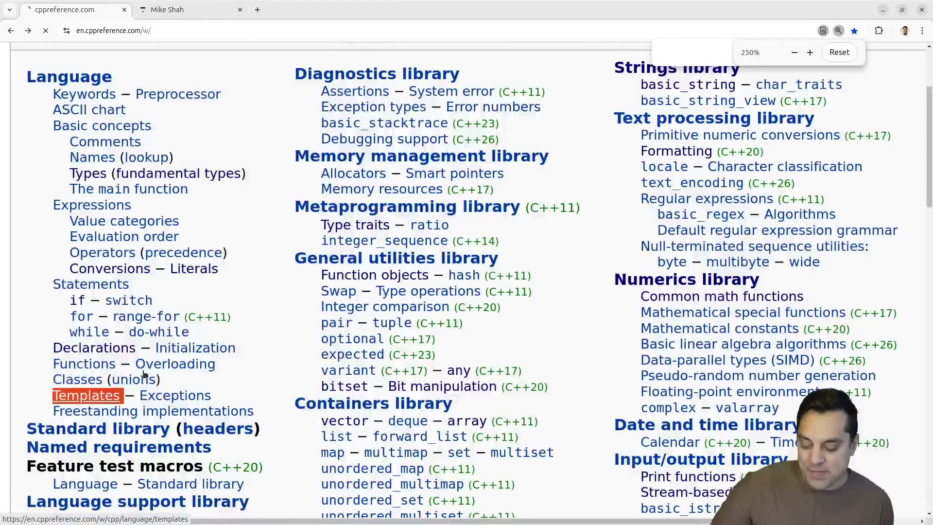
Step: From cppreference's Templates page, search the page for 'sfinae' and open the SFINAE article
{"action": "left_click", "coordinate": [87, 395]}
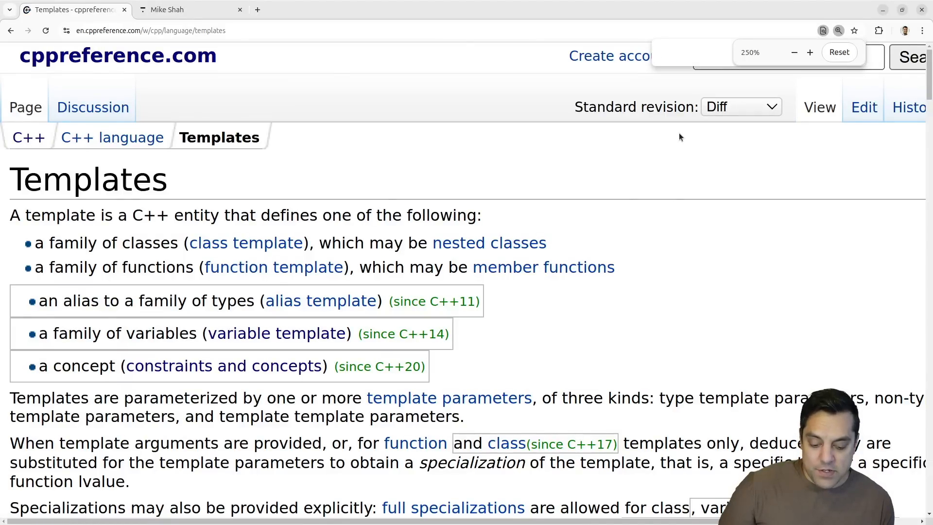
{"action": "type", "text": "sfin"}
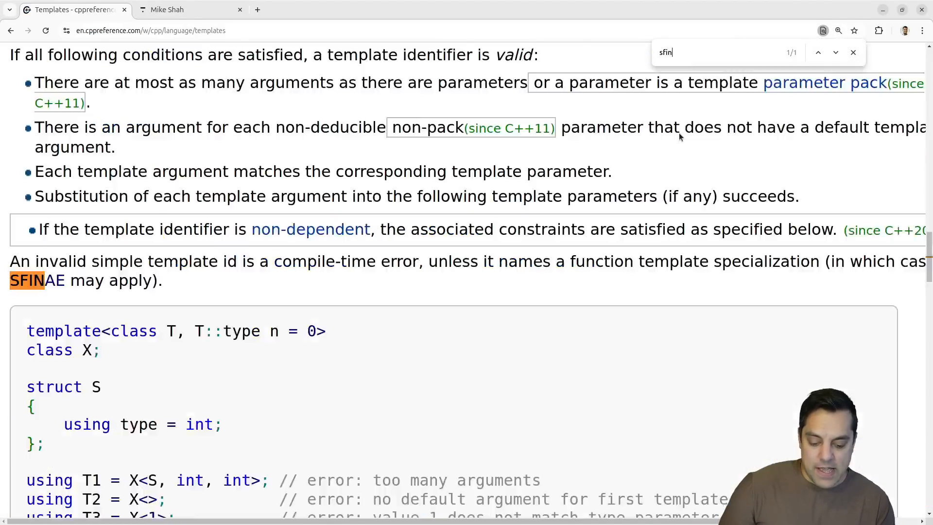
{"action": "type", "text": "ae"}
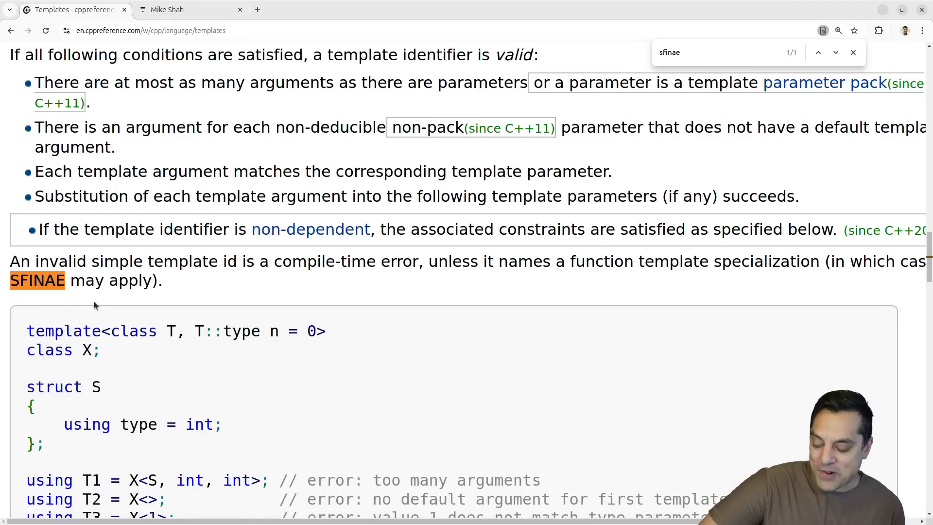
{"action": "left_click", "coordinate": [37, 281]}
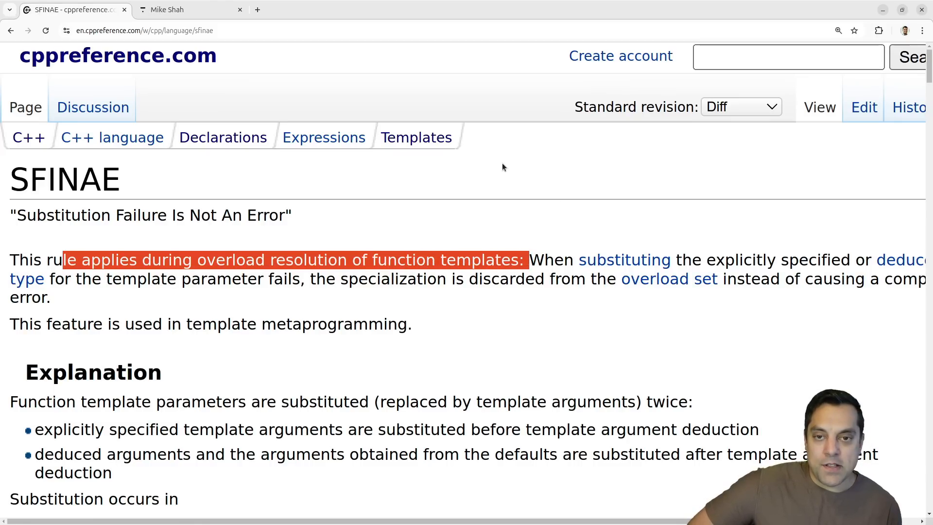
{"action": "mouse_move", "coordinate": [580, 201]}
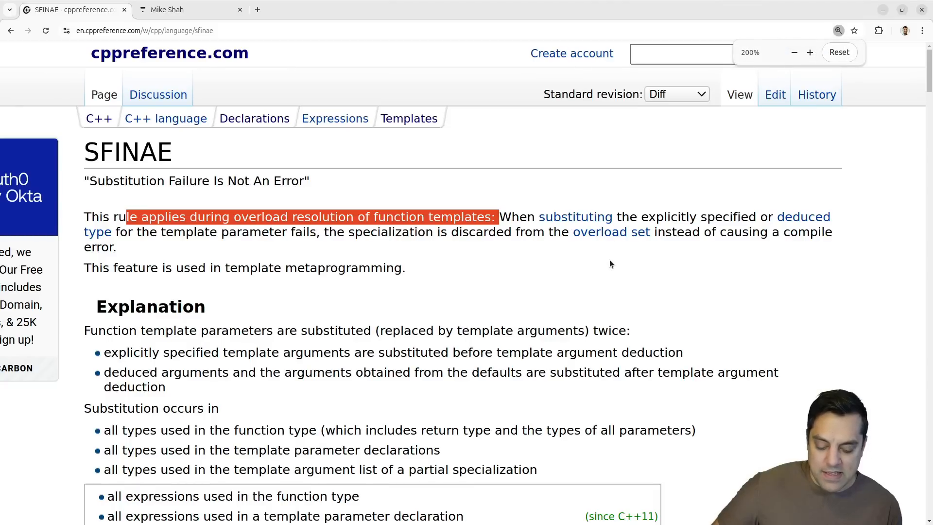
{"action": "scroll", "scroll_direction": "down", "scroll_amount": 3}
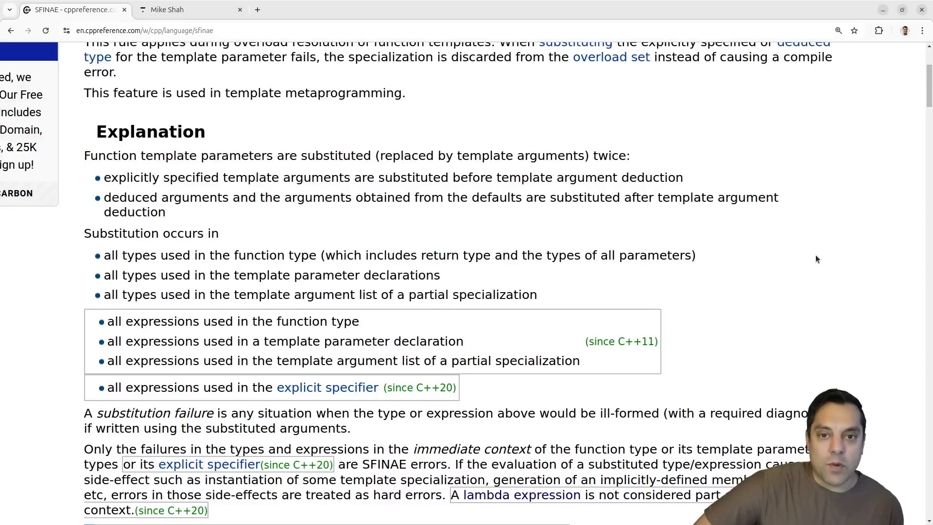
{"action": "mouse_move", "coordinate": [685, 244]}
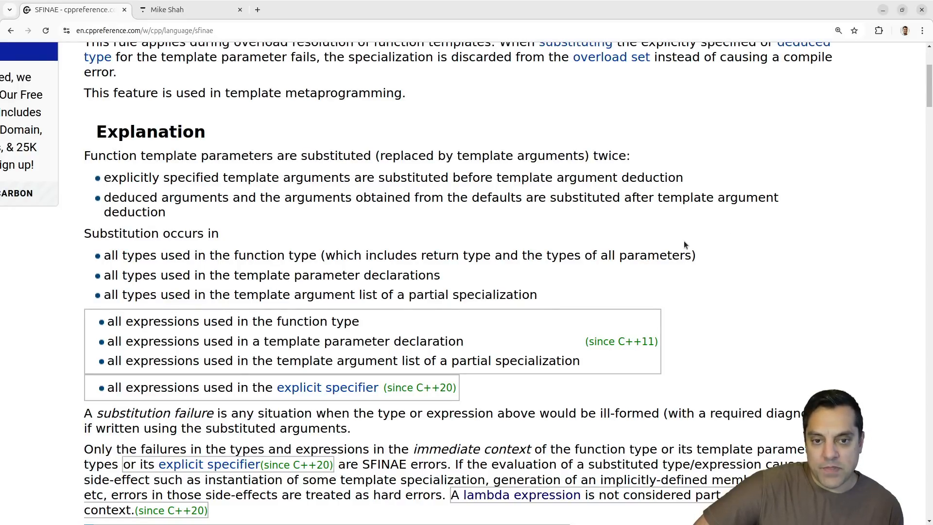
{"action": "scroll", "scroll_direction": "down", "scroll_amount": 3}
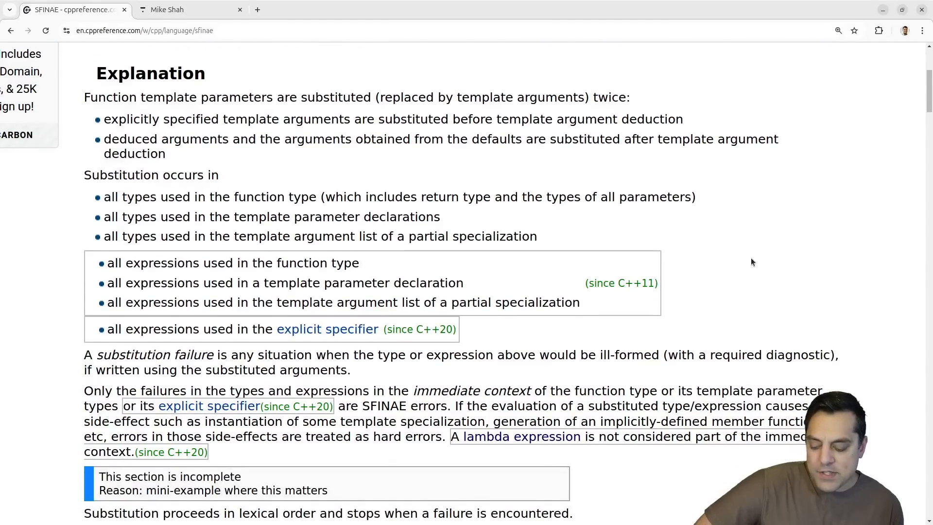
{"action": "scroll", "scroll_direction": "up", "scroll_amount": 3}
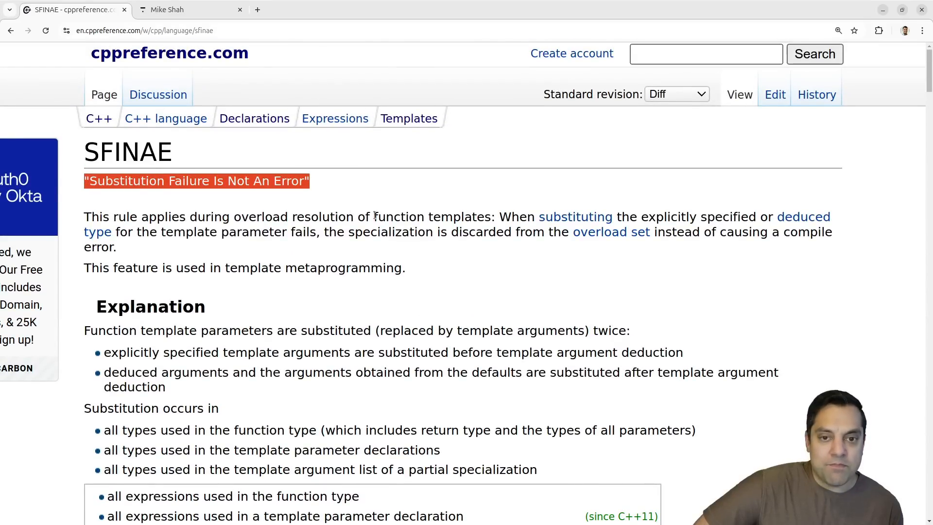
{"action": "mouse_move", "coordinate": [544, 249]}
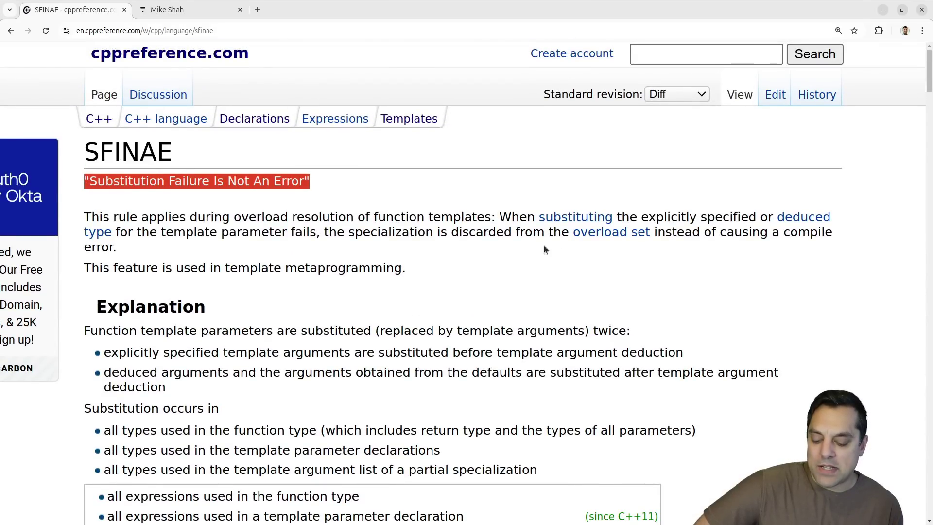
{"action": "scroll", "scroll_direction": "down", "scroll_amount": 3}
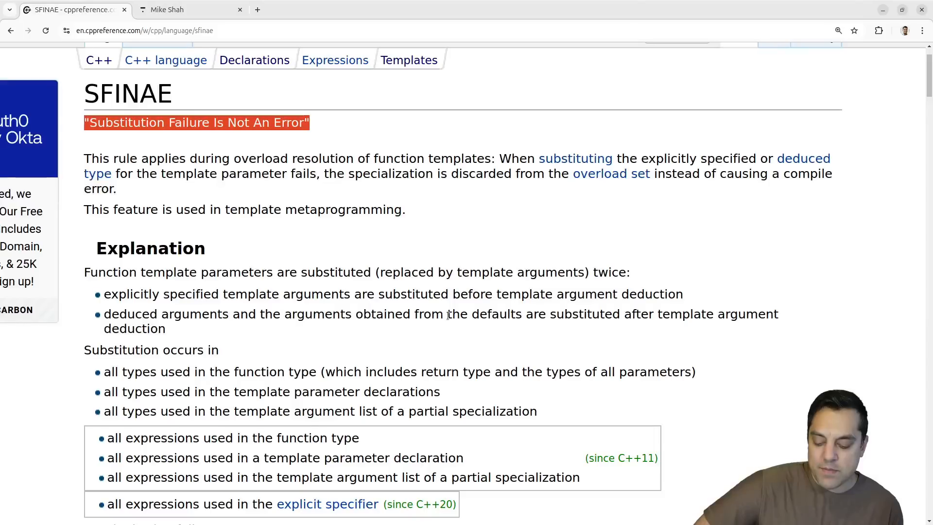
{"action": "scroll", "scroll_direction": "up", "scroll_amount": 3}
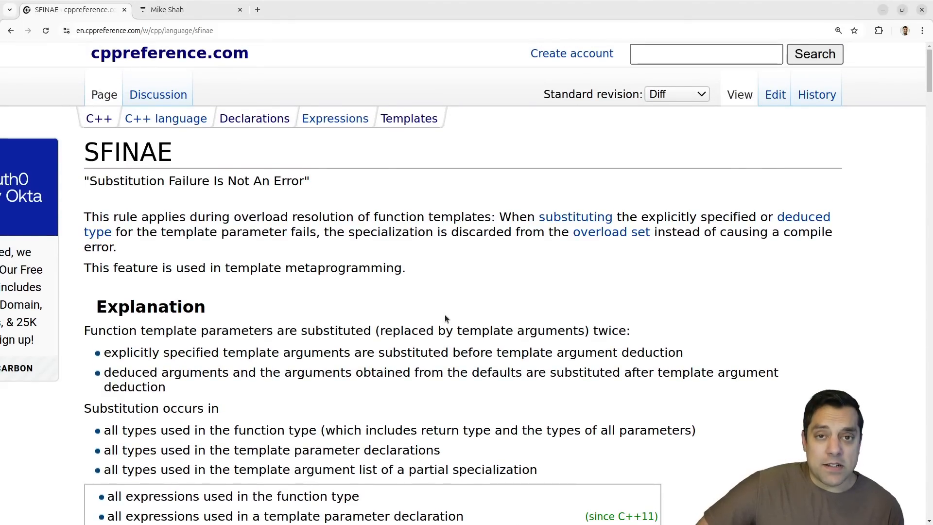
{"action": "mouse_move", "coordinate": [436, 326]}
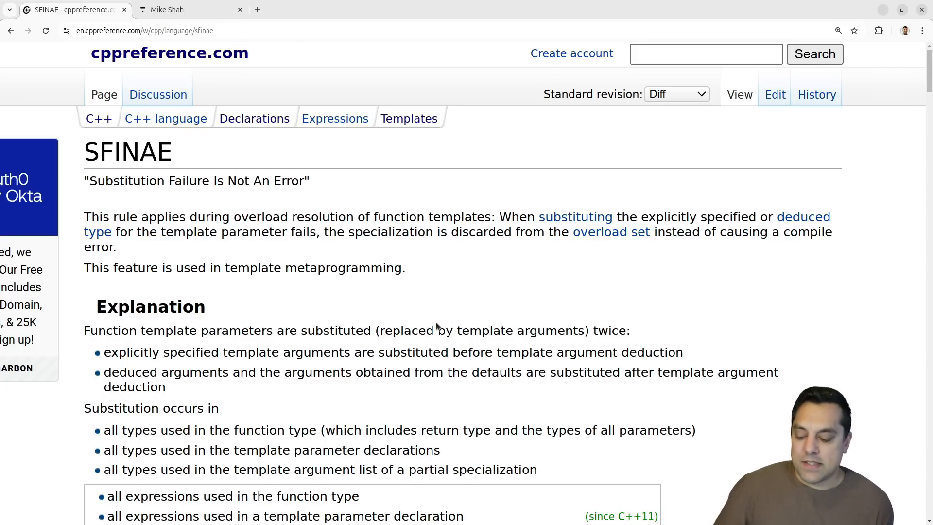
{"action": "scroll", "scroll_direction": "down", "scroll_amount": 3}
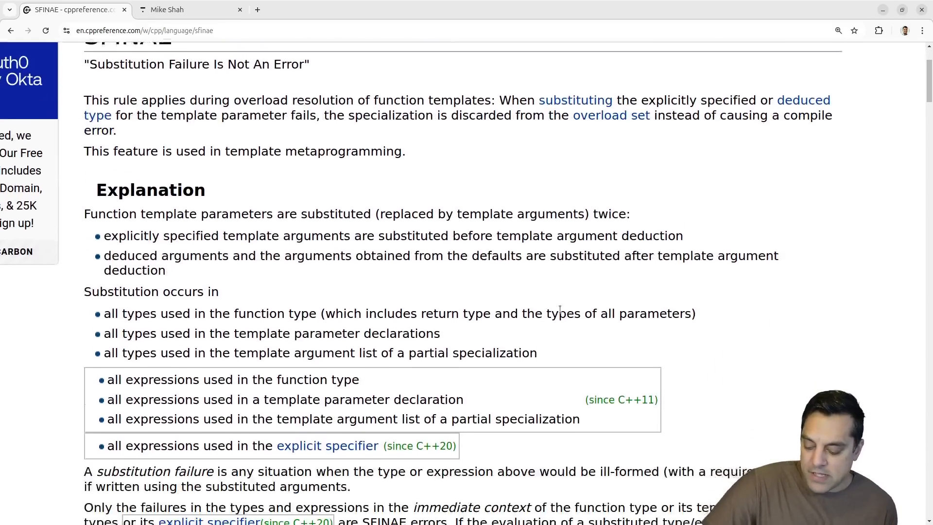
{"action": "scroll", "scroll_direction": "down", "scroll_amount": 3}
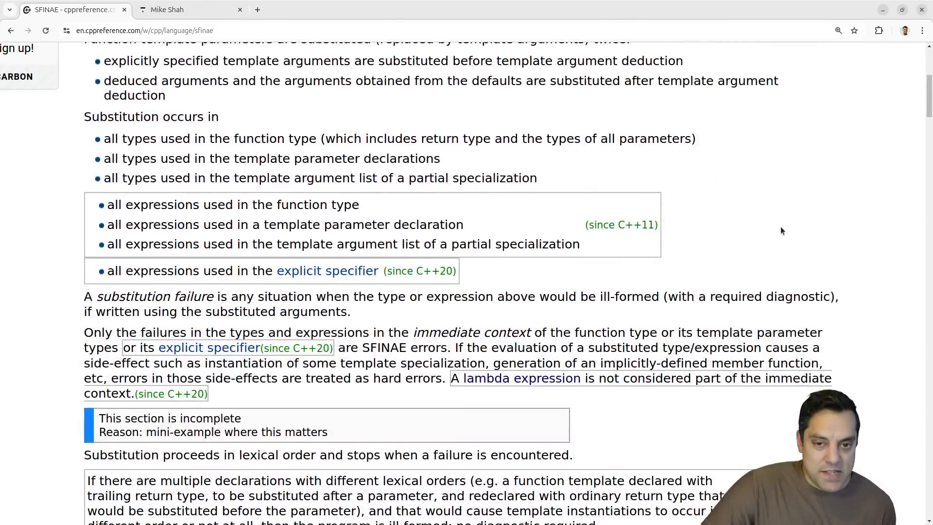
{"action": "scroll", "scroll_direction": "down", "scroll_amount": 3}
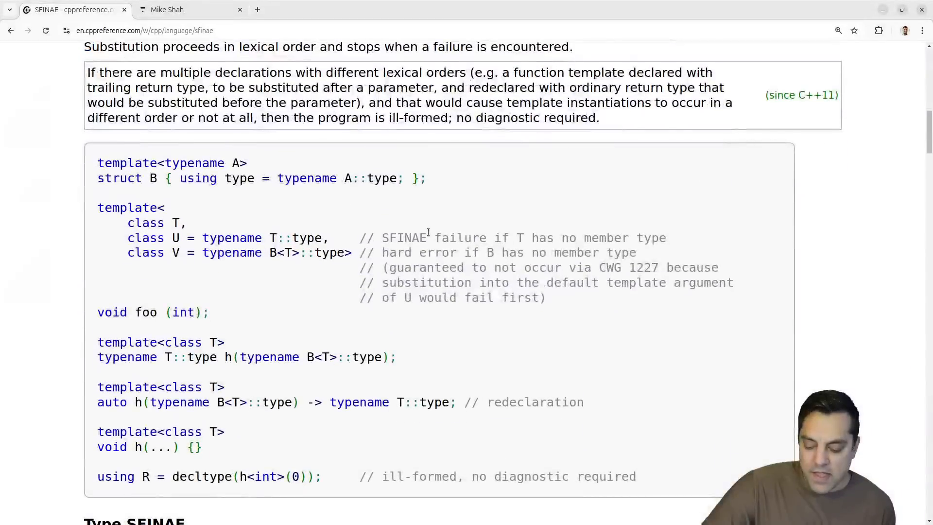
{"action": "scroll", "scroll_direction": "down", "scroll_amount": 3}
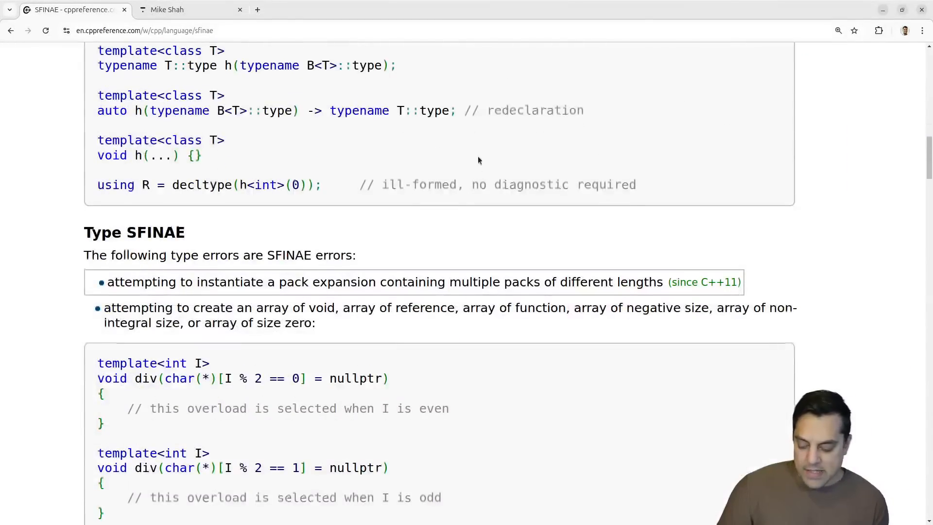
{"action": "scroll", "scroll_direction": "up", "scroll_amount": 3}
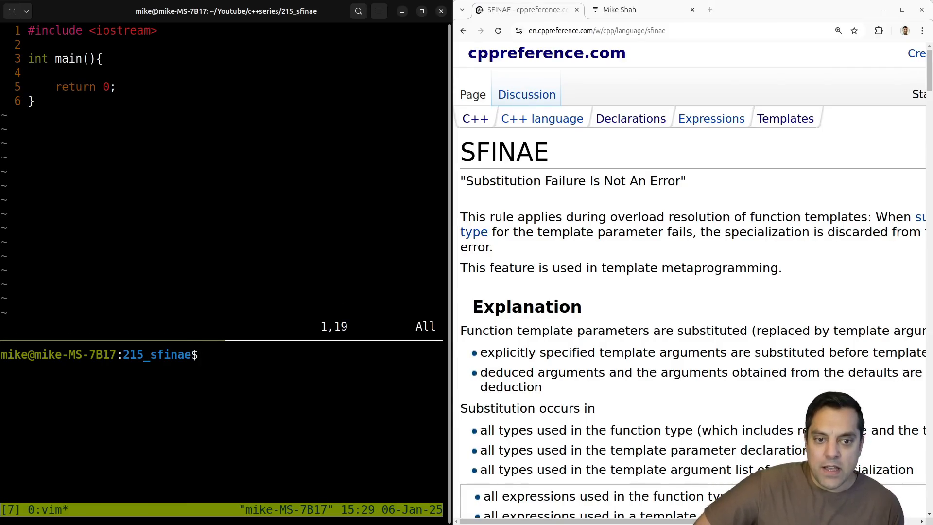
{"action": "mouse_move", "coordinate": [201, 206]}
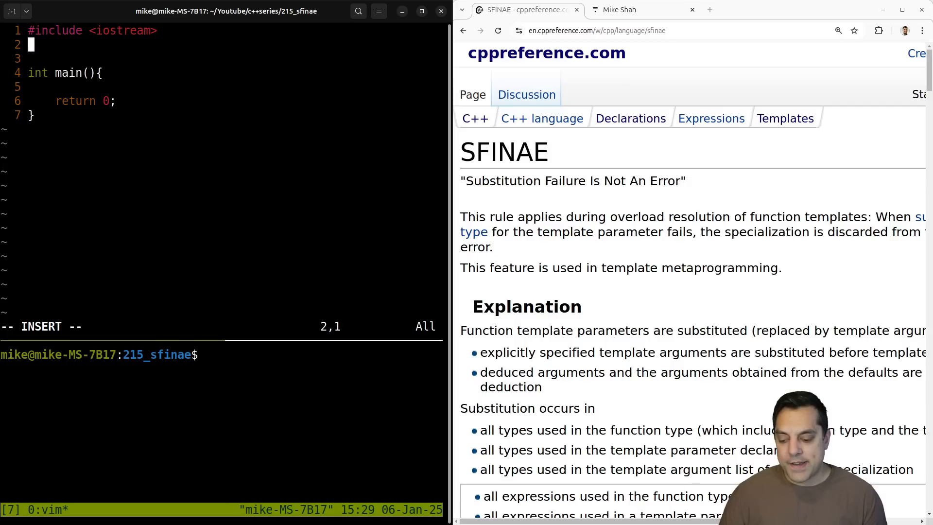
Step: Declare an empty 'struct IRobot{};' above main
{"action": "type", "text": "stru"}
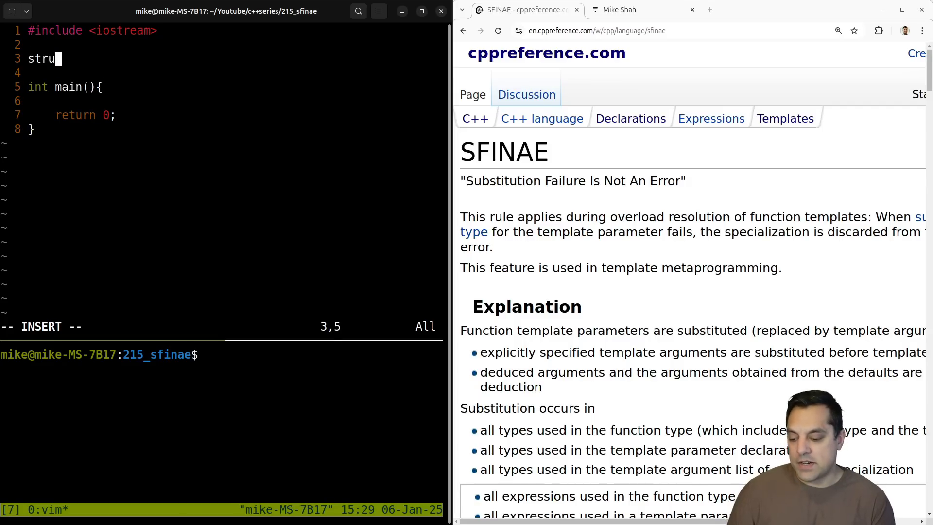
{"action": "type", "text": "ct IRobo"}
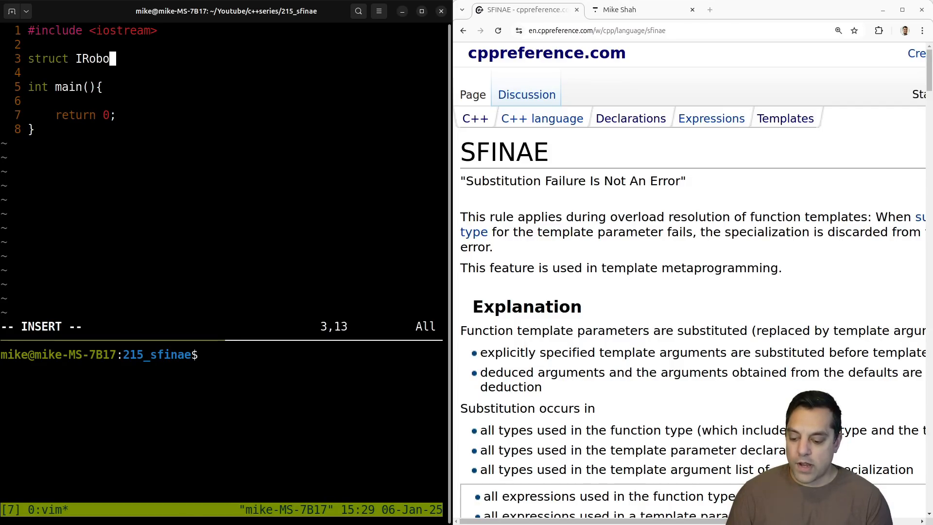
{"action": "type", "text": "t{};"}
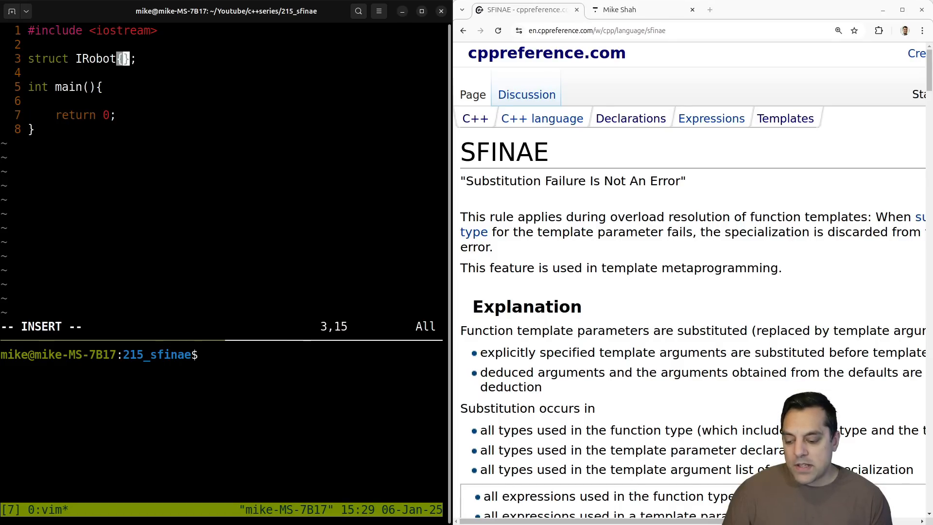
{"action": "key", "text": "Return"}
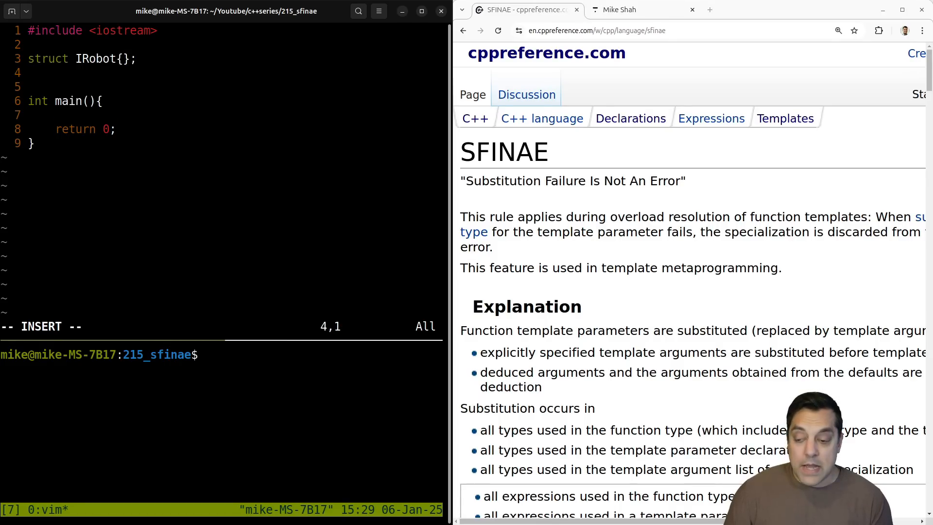
Step: Start 'struct WalkRobot : IRobot{' on a new line and open its body
{"action": "type", "text": "struct W"}
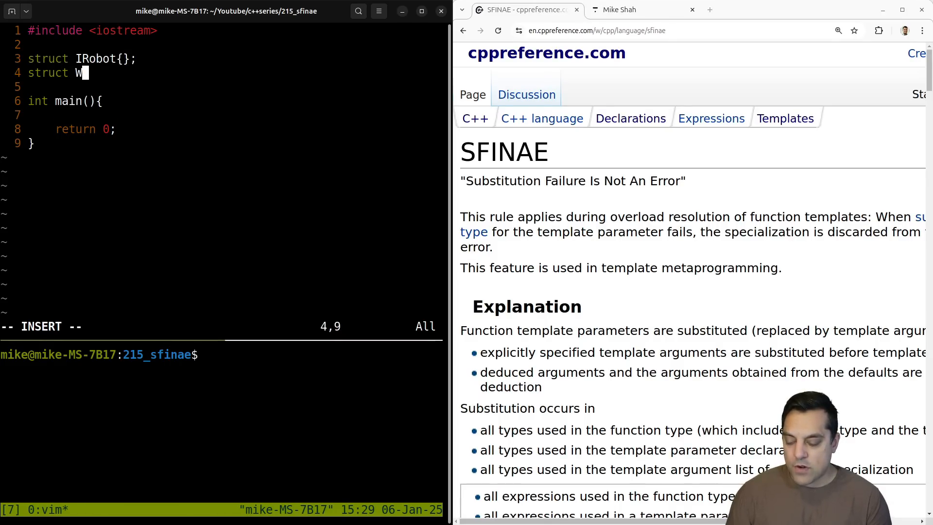
{"action": "type", "text": "alkRobot :"}
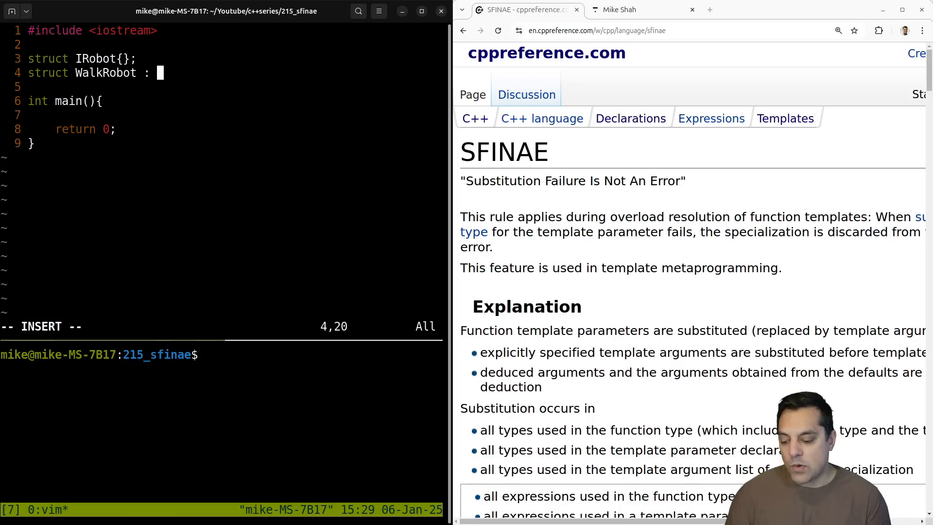
{"action": "type", "text": "IR"}
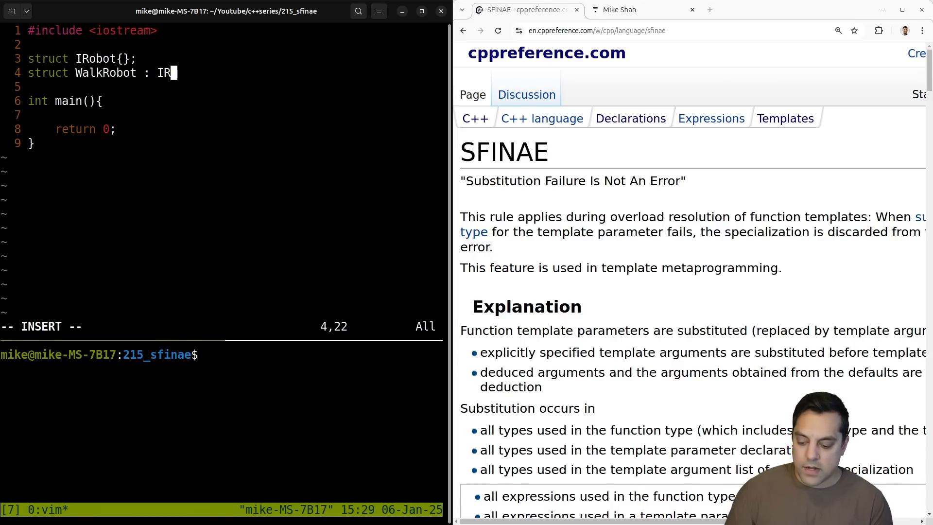
{"action": "type", "text": "obot{"}
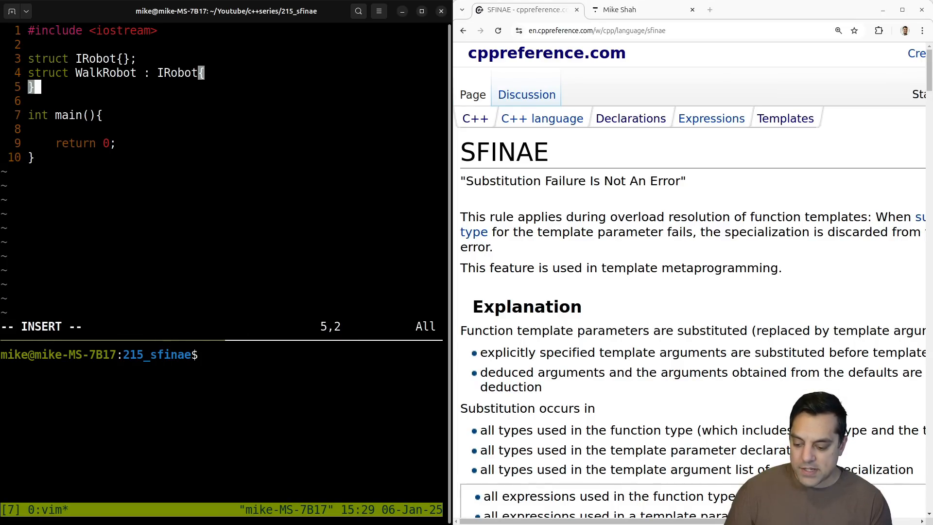
{"action": "key", "text": "V"}
{"action": "type", "text": "struct FlyRobot: IRobot{"}
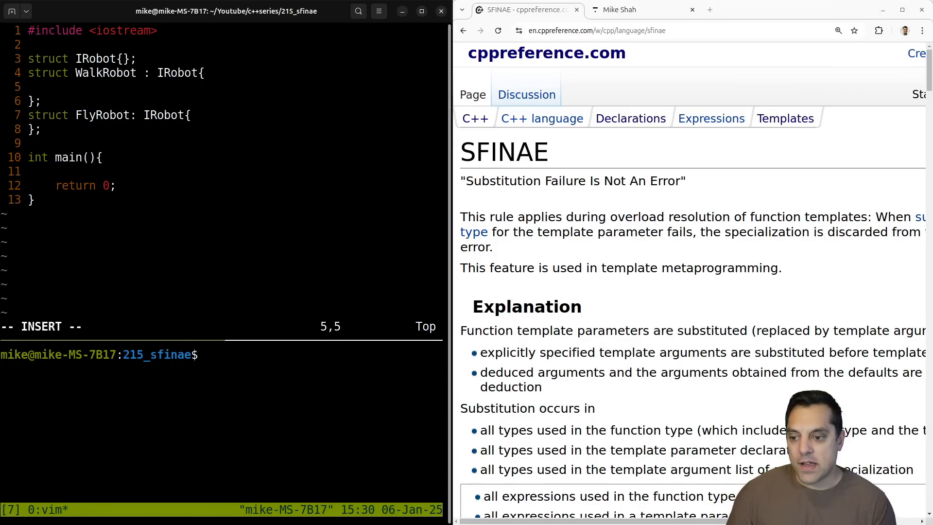
Step: Add a 'static const char WALKABLE{}' member to WalkRobot and leave insert mode
{"action": "type", "text": "static const"}
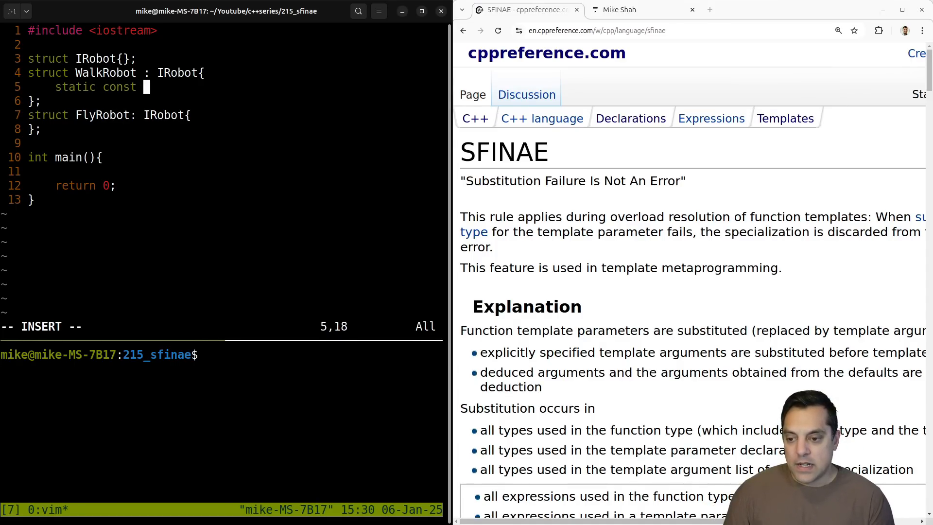
{"action": "type", "text": "char WALKA"}
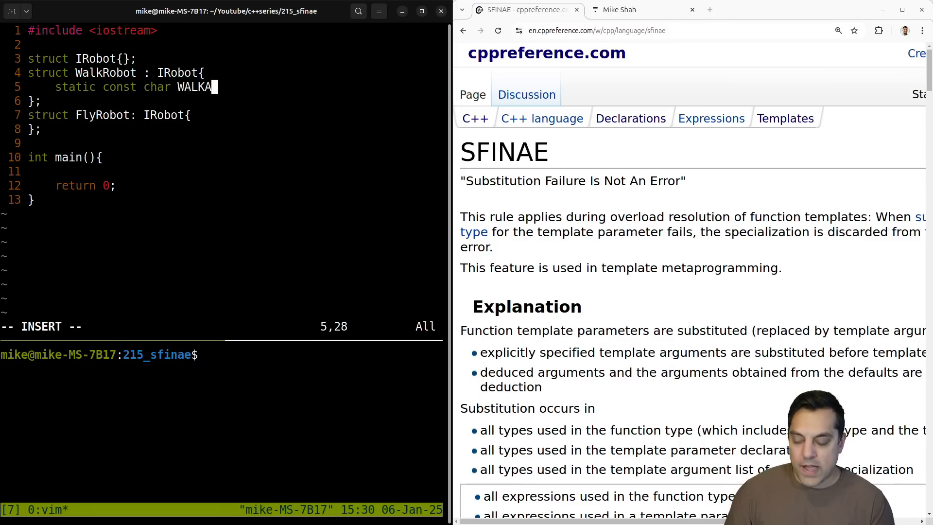
{"action": "type", "text": "BLE{};"}
{"action": "type", "text": "static const char FLY{};"}
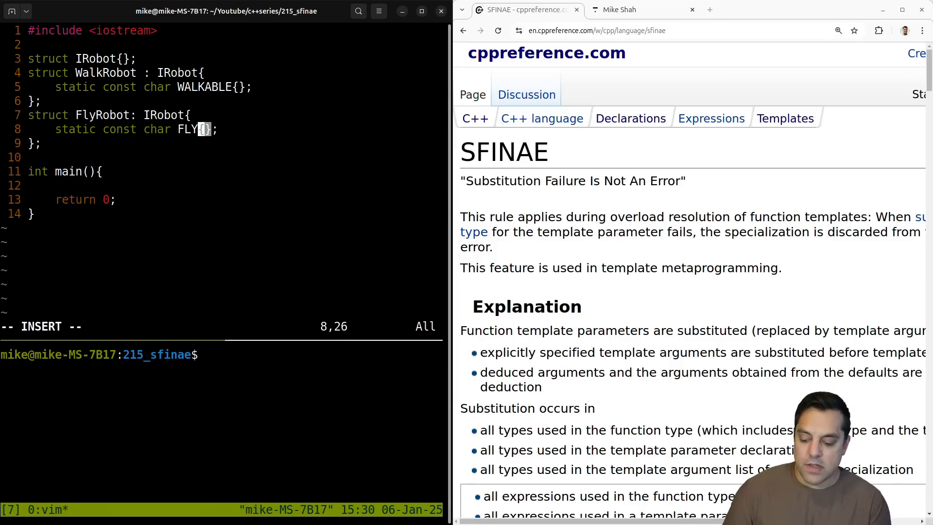
{"action": "key", "text": "Escape"}
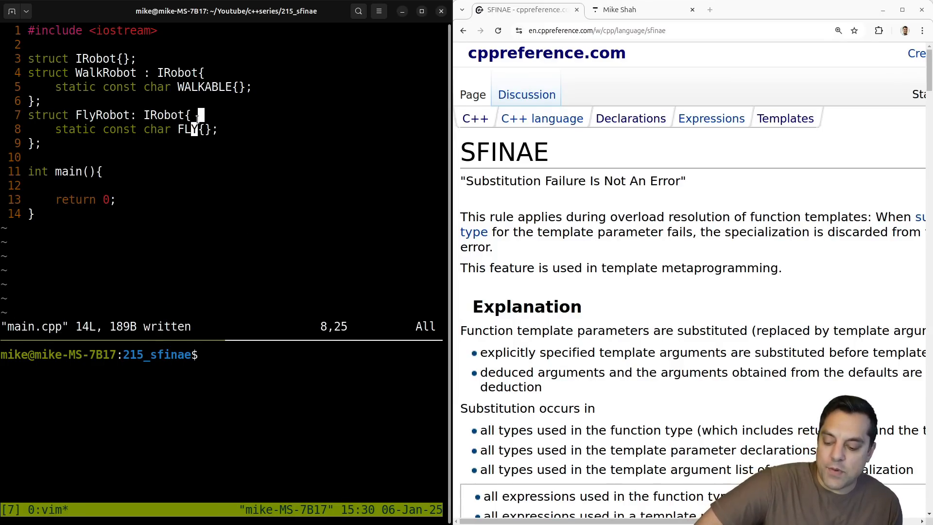
{"action": "double_click", "coordinate": [177, 72]}
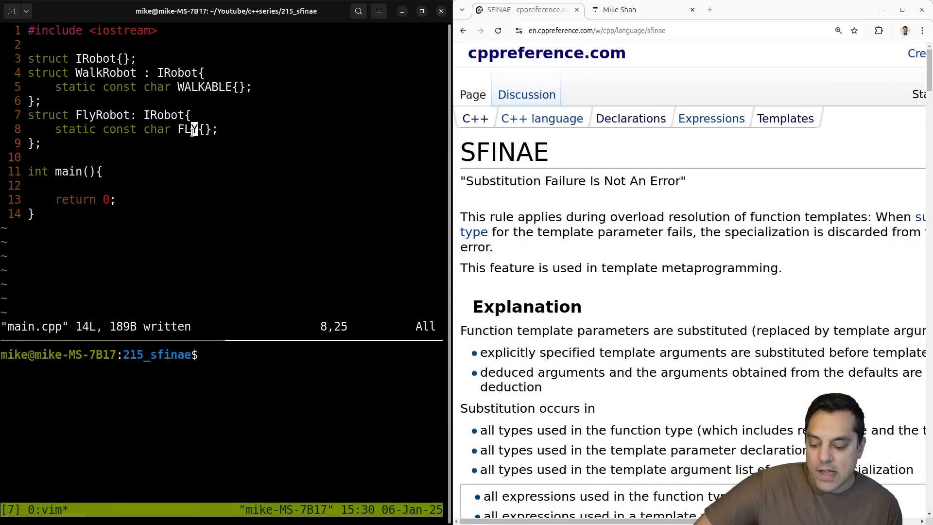
{"action": "double_click", "coordinate": [105, 73]}
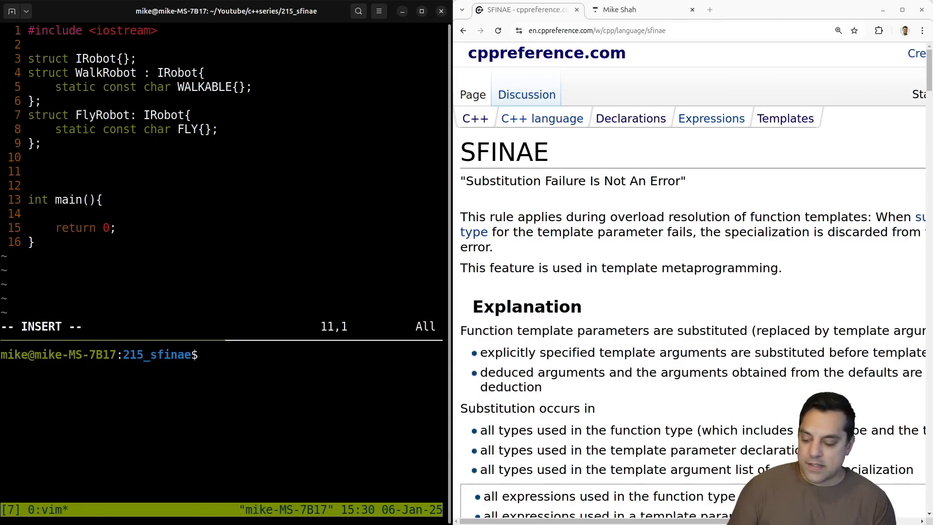
Step: Write the template header 'template<class IRobot>' above main
{"action": "type", "text": "template<clas"}
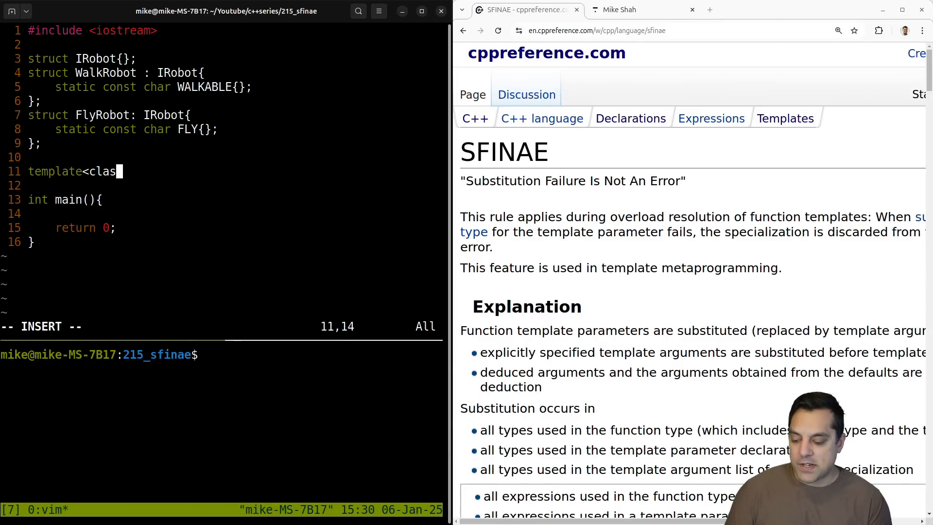
{"action": "type", "text": "s"}
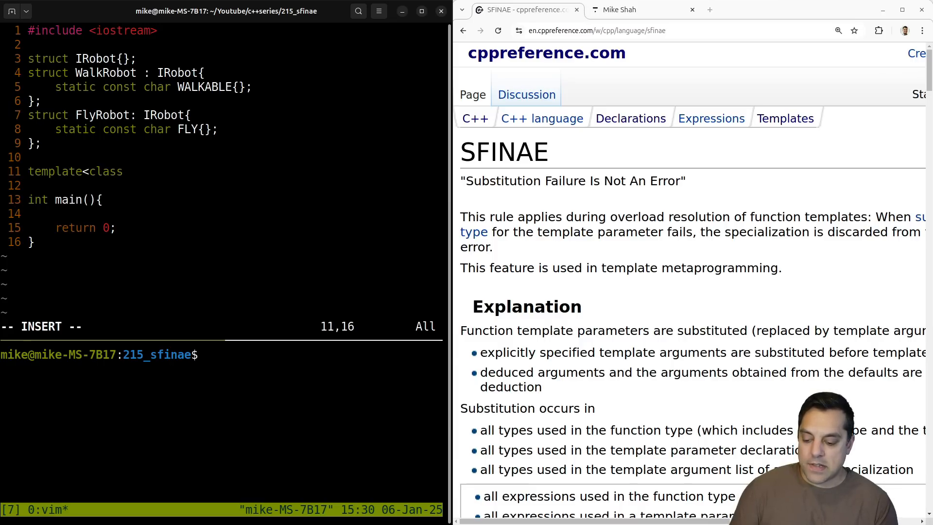
{"action": "type", "text": "IRobot"}
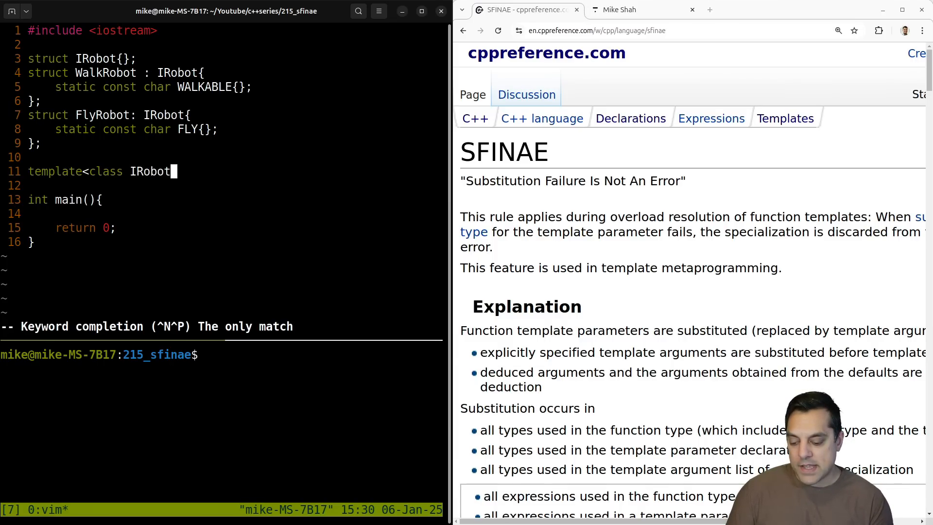
{"action": "type", "text": ">"}
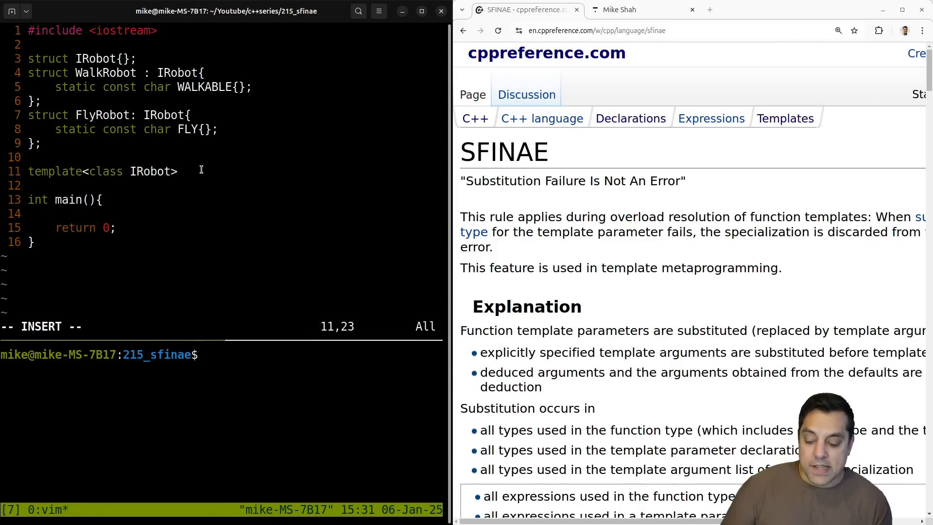
Step: Add 'void DoSomething(IRobot& r, ....){ }' with an empty body
{"action": "type", "text": "void DoSomething"}
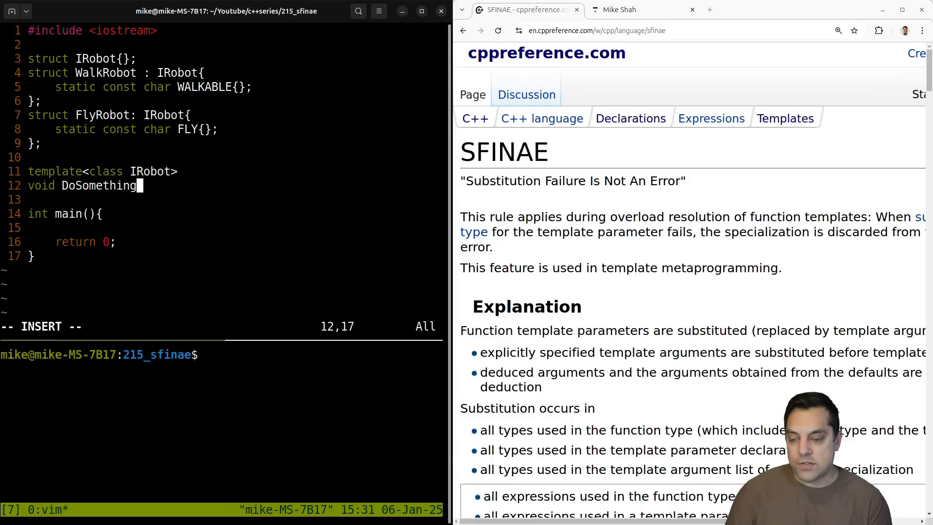
{"action": "type", "text": "(IRobot"}
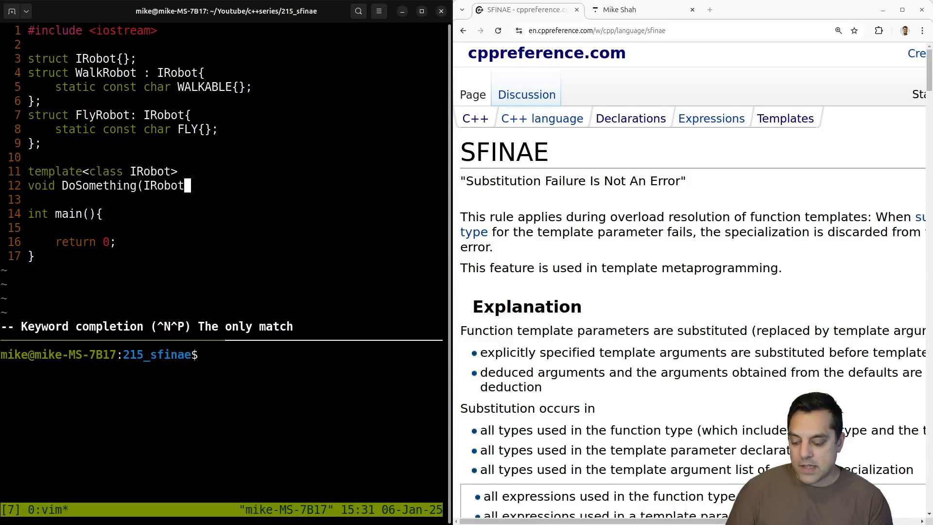
{"action": "type", "text": "& r,"}
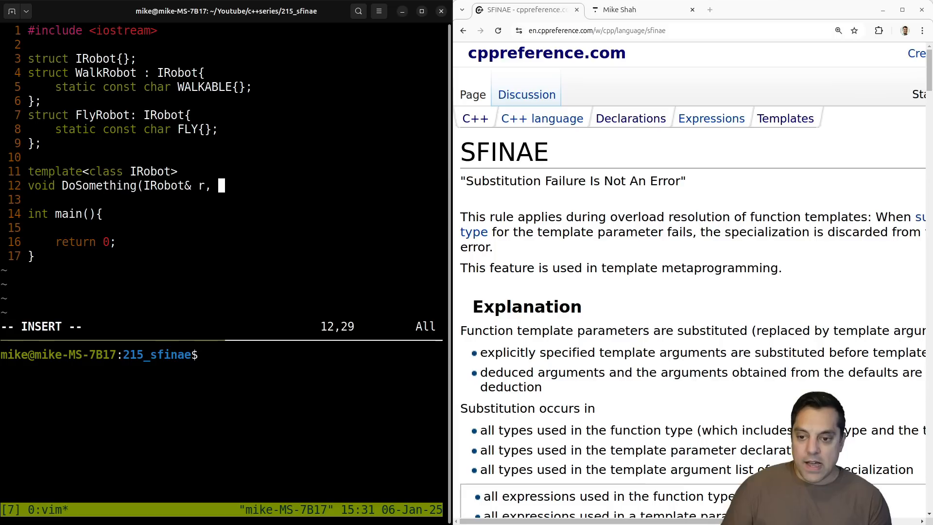
{"action": "type", "text": "....){"}
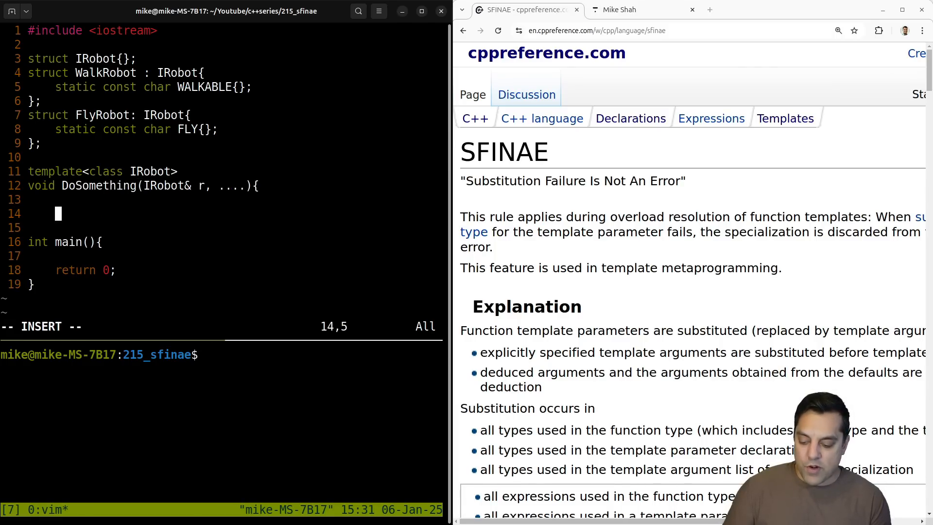
{"action": "type", "text": "}"}
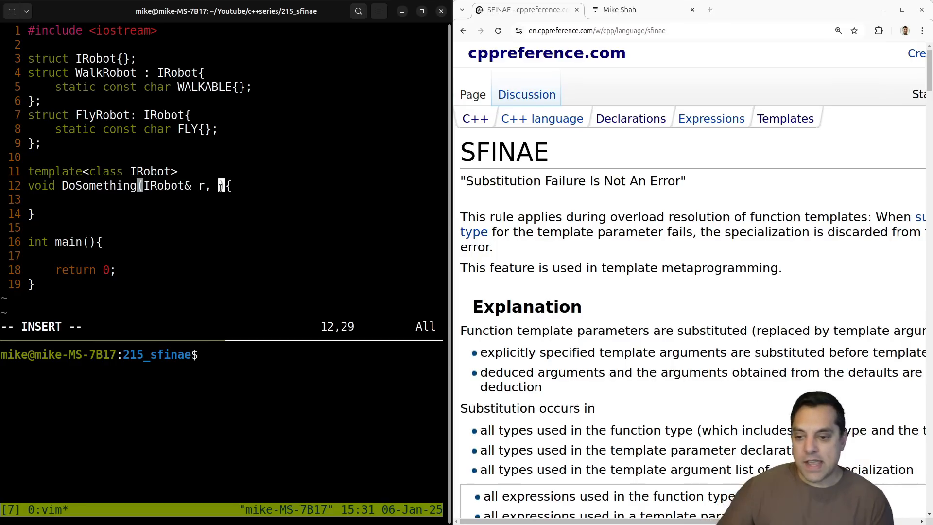
Step: Make DoSomething a template over T taking T& and 'decltype(T::WALKABLE)* = nullptr'
{"action": "type", "text": "decltype"}
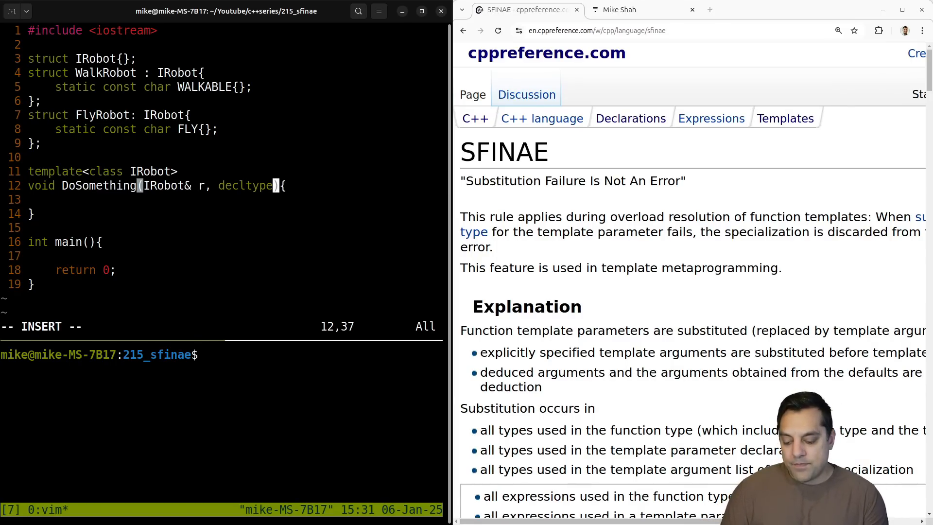
{"action": "type", "text": "IRobot"}
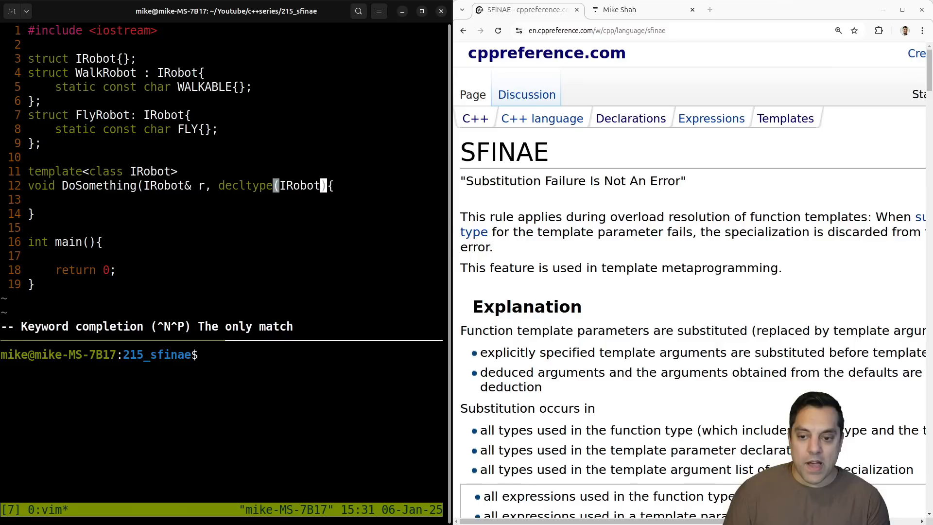
{"action": "type", "text": "::"}
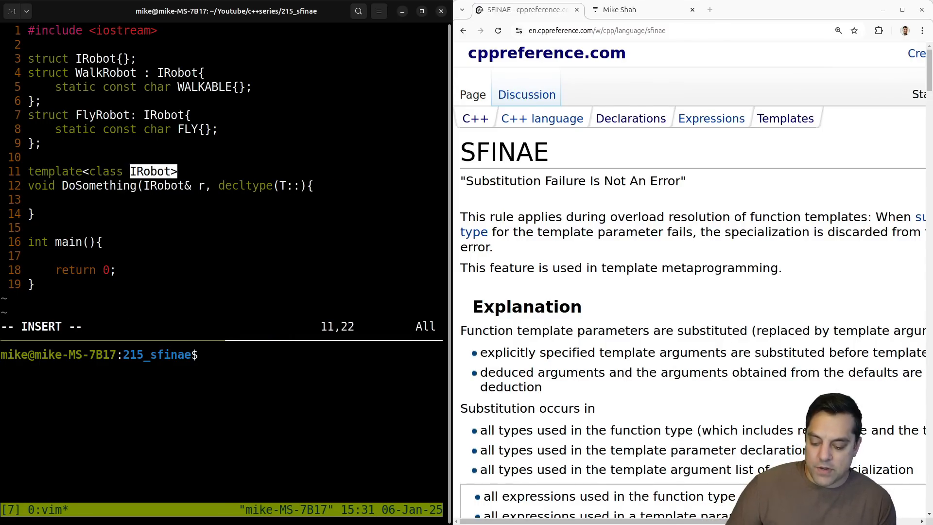
{"action": "type", "text": "T"}
{"action": "left_click", "coordinate": [171, 185]}
{"action": "type", "text": "T"}
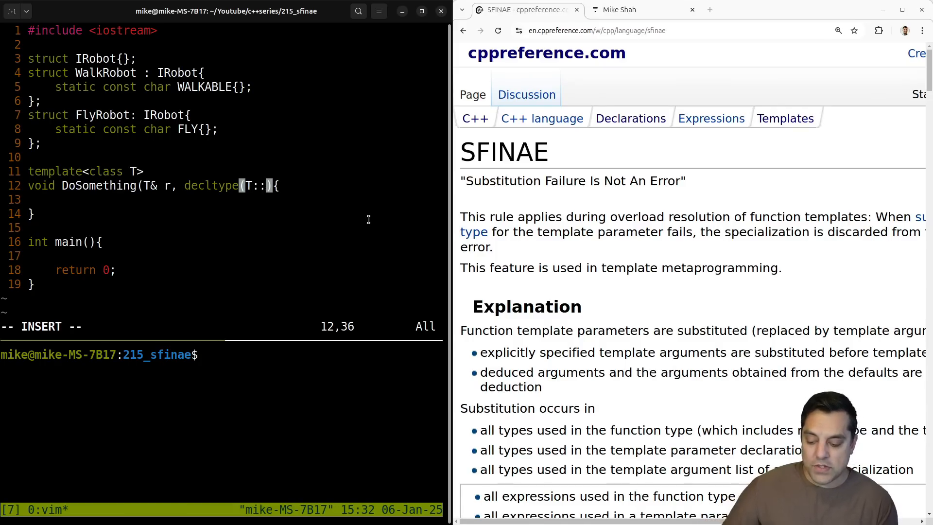
{"action": "type", "text": "W"}
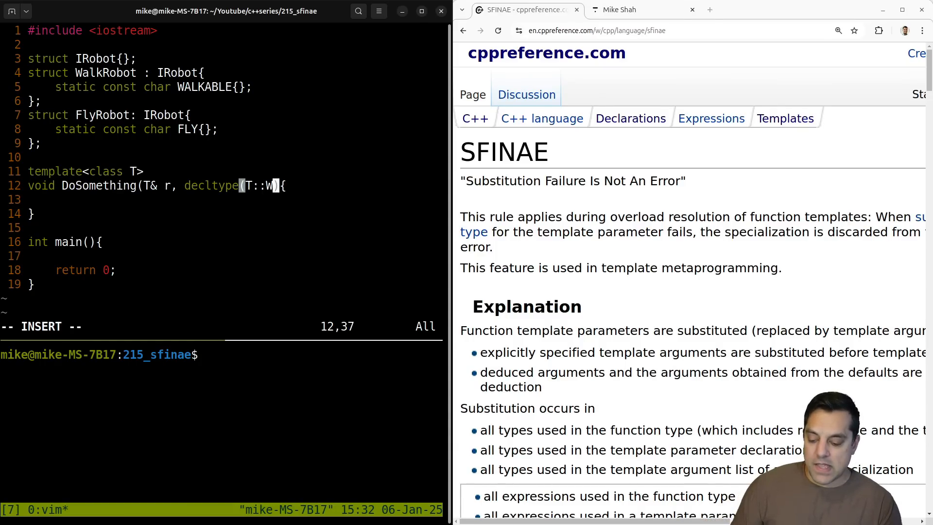
{"action": "type", "text": "ALKABLE)"}
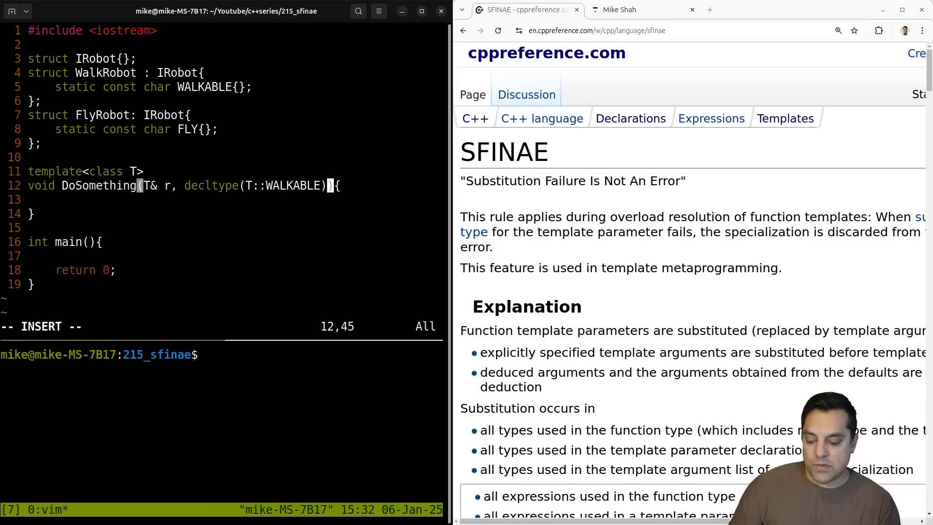
{"action": "type", "text": "* = nullptr"}
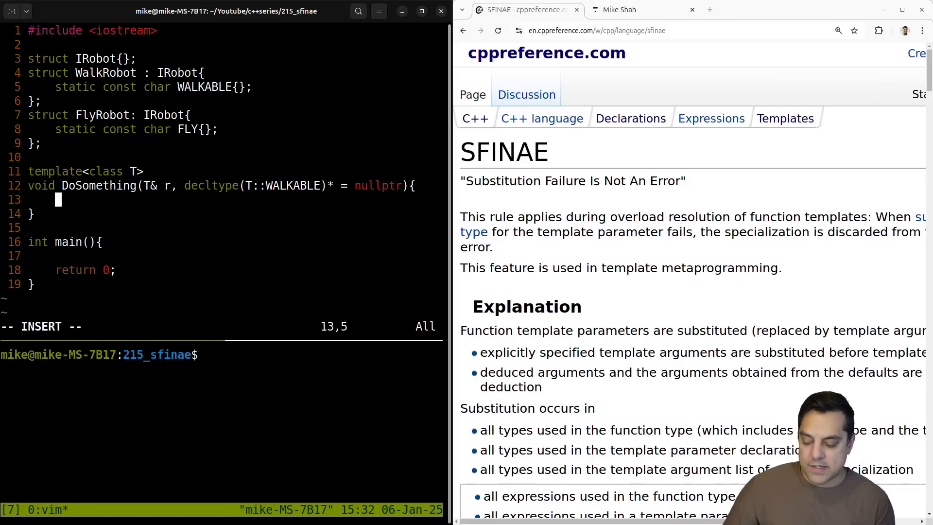
Step: Fill DoSomething's body with a "Walkable version called" cout line and an r.Walk() call
{"action": "type", "text": "std::cout <"}
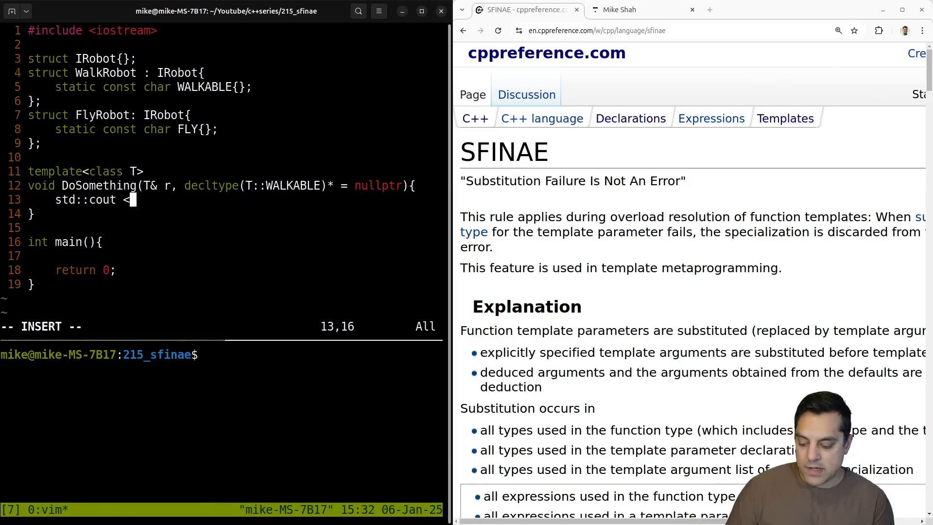
{"action": "type", "text": "< \"Walkable"}
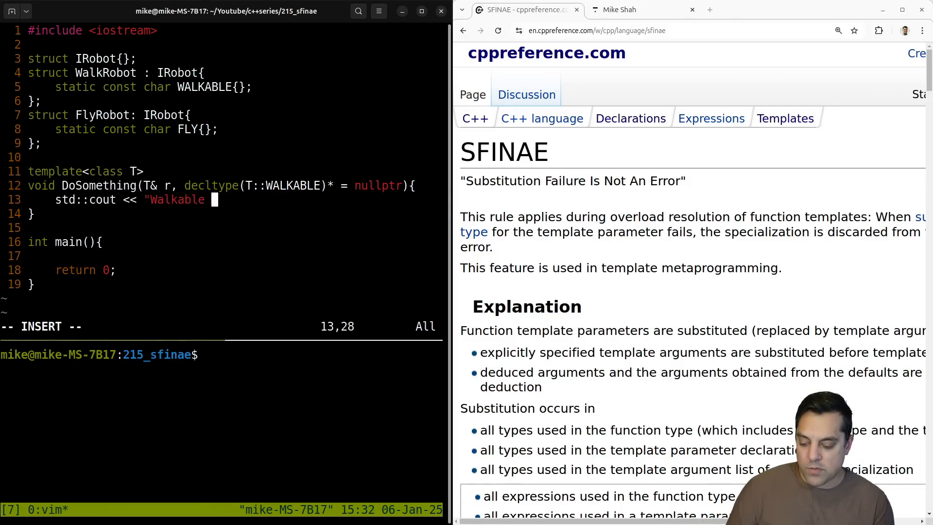
{"action": "type", "text": "version calle"}
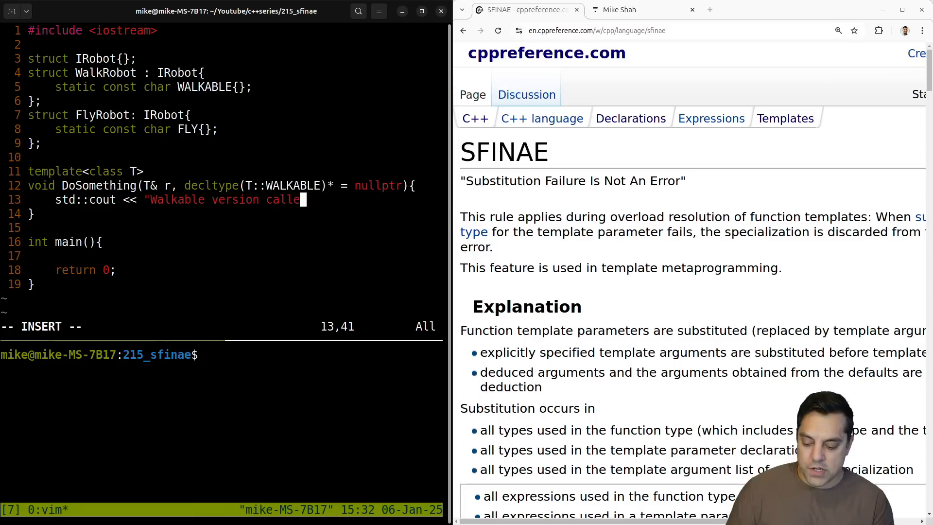
{"action": "type", "text": "d\\n\";"}
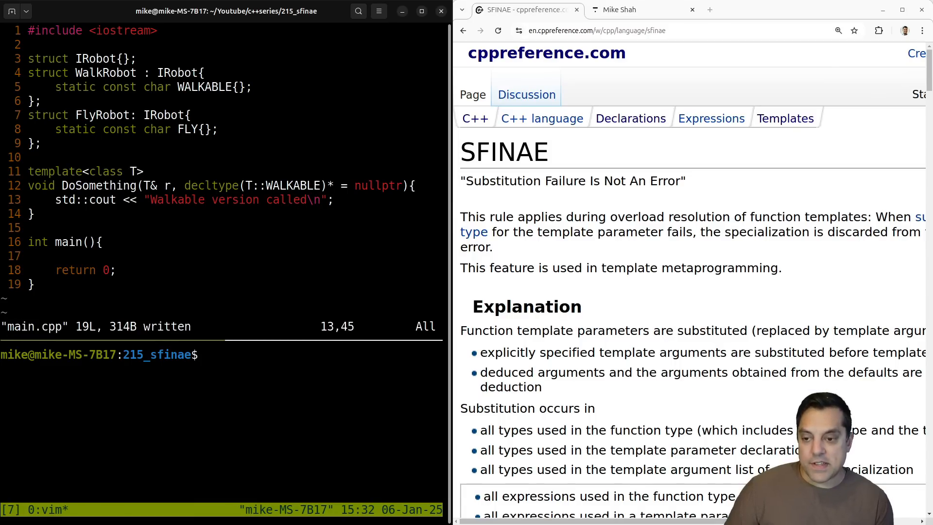
{"action": "type", "text": "r."}
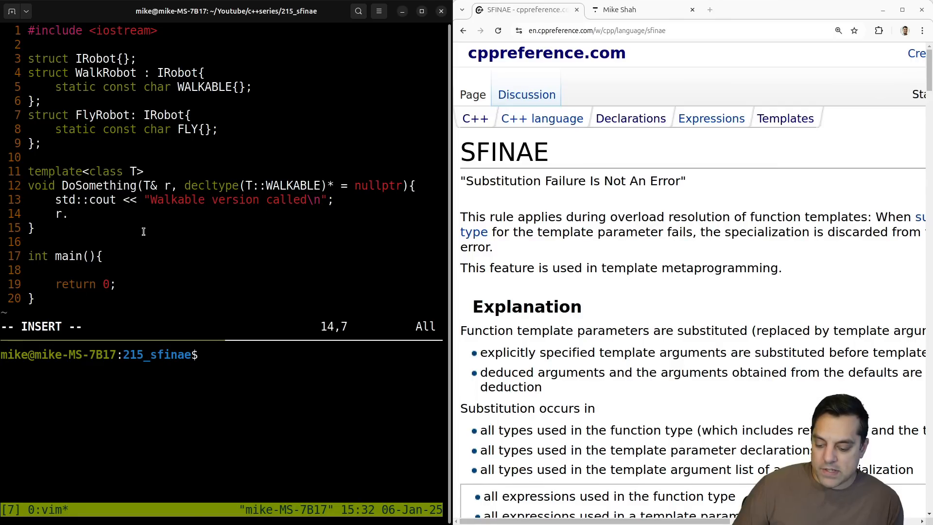
{"action": "type", "text": "Walk();"}
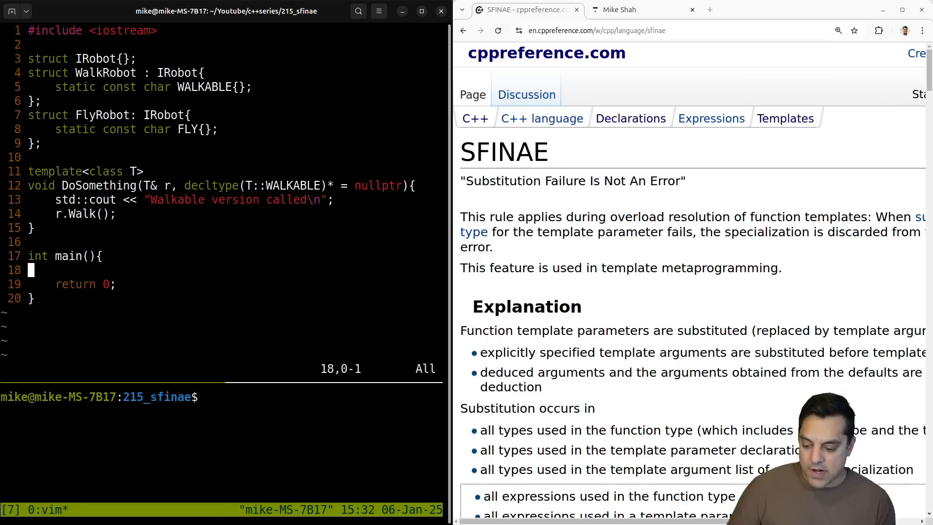
Step: Add 'WalkRobot w;' and 'DoSomething(w);' inside main
{"action": "type", "text": "W"}
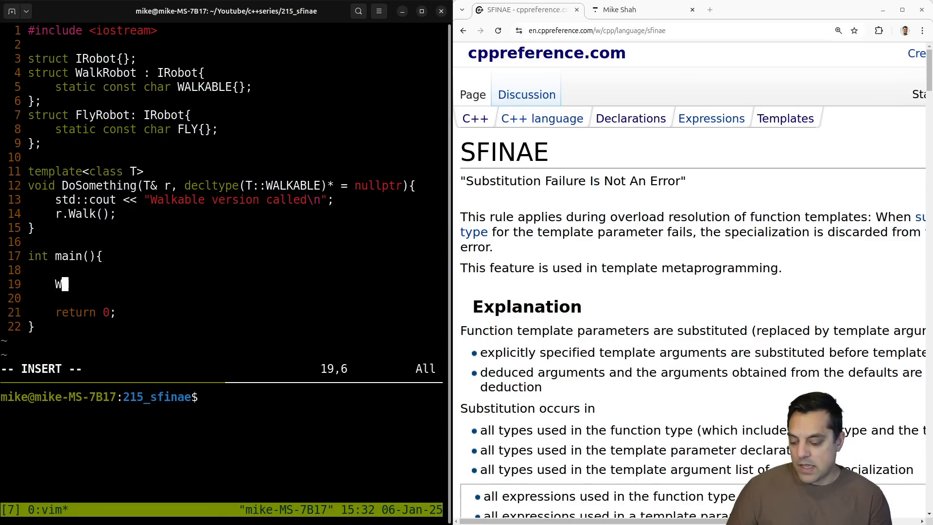
{"action": "type", "text": "alkRobot"}
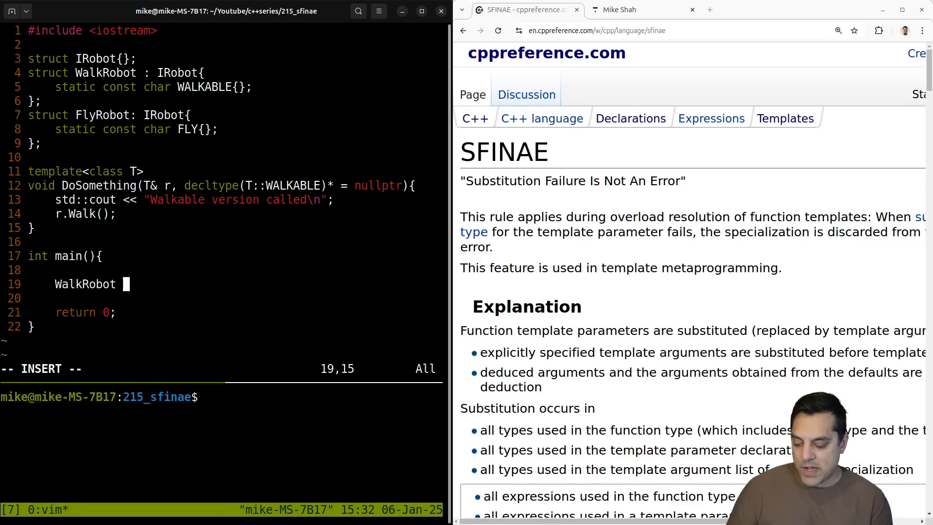
{"action": "type", "text": "w;"}
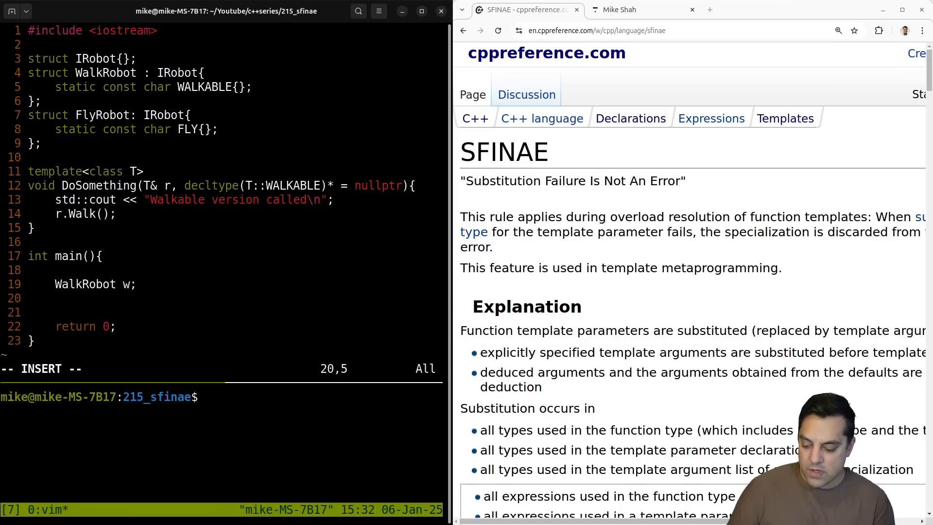
{"action": "type", "text": "DoSomething(w);"}
{"action": "left_click", "coordinate": [221, 397]}
{"action": "type", "text": "g++"}
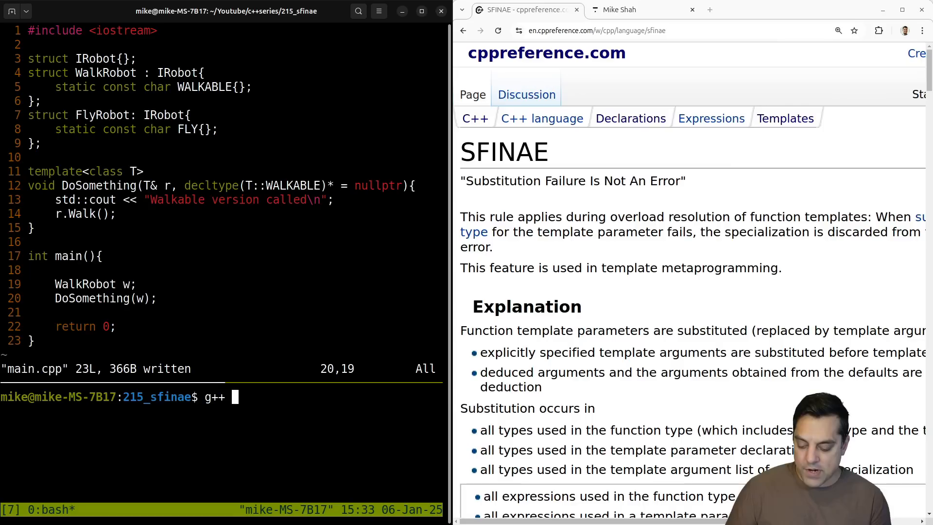
Step: Run 'g++ -std=c++23 main.cpp -o prog && ./prog' and return to the Vim pane
{"action": "type", "text": "-std=c++23 main.cpp -o prog"}
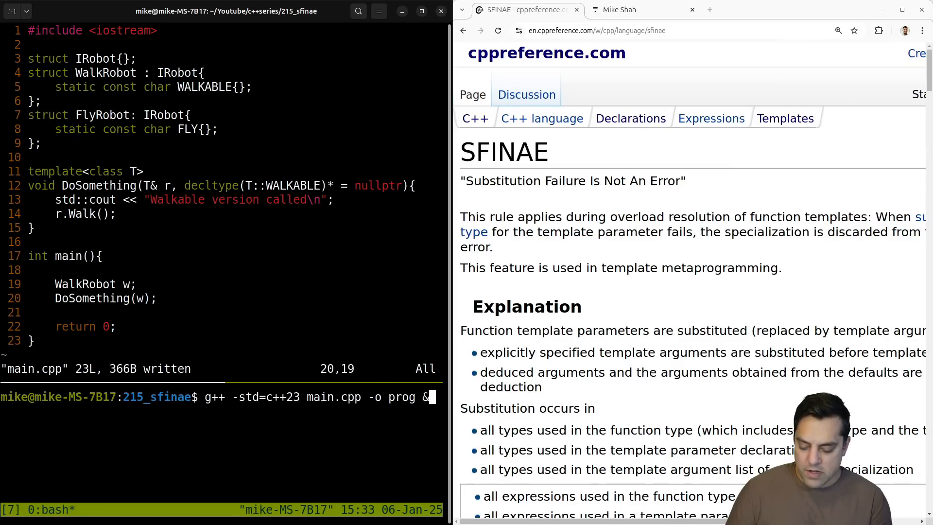
{"action": "type", "text": "& ./"}
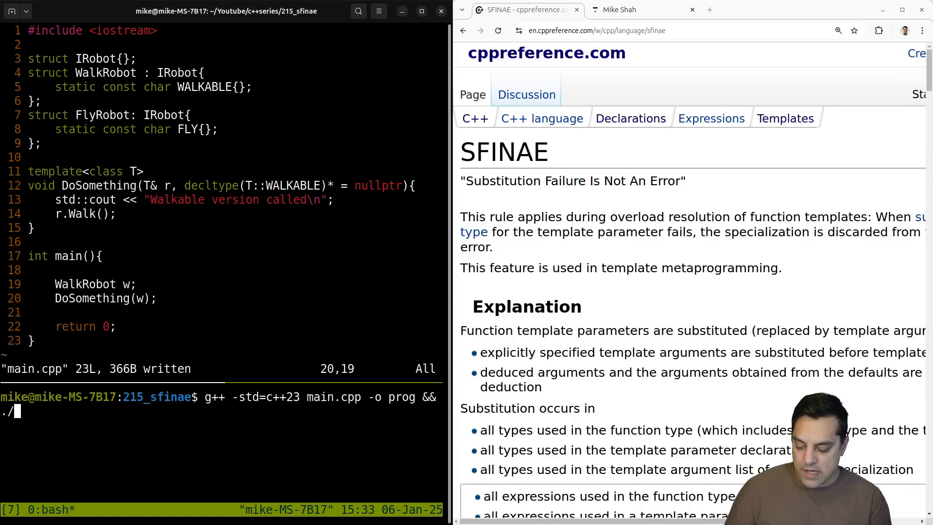
{"action": "key", "text": "Return"}
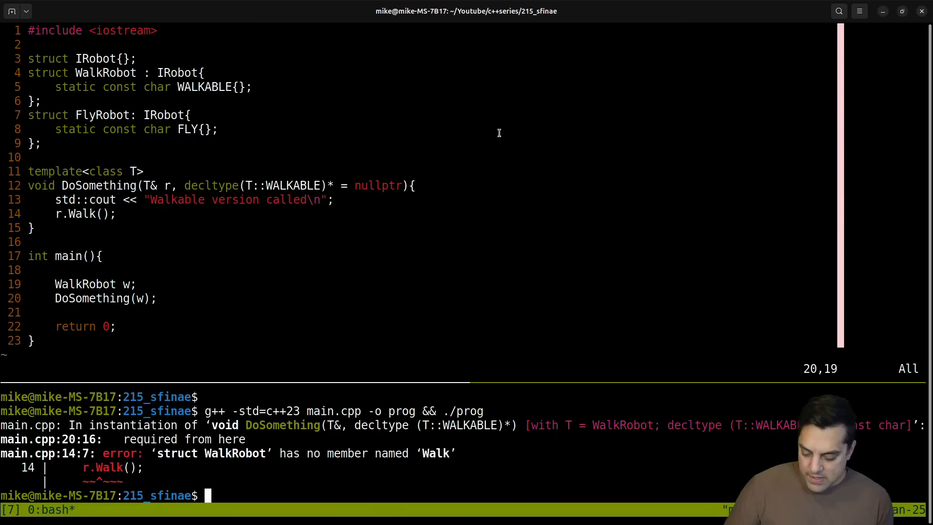
{"action": "double_click", "coordinate": [347, 453]}
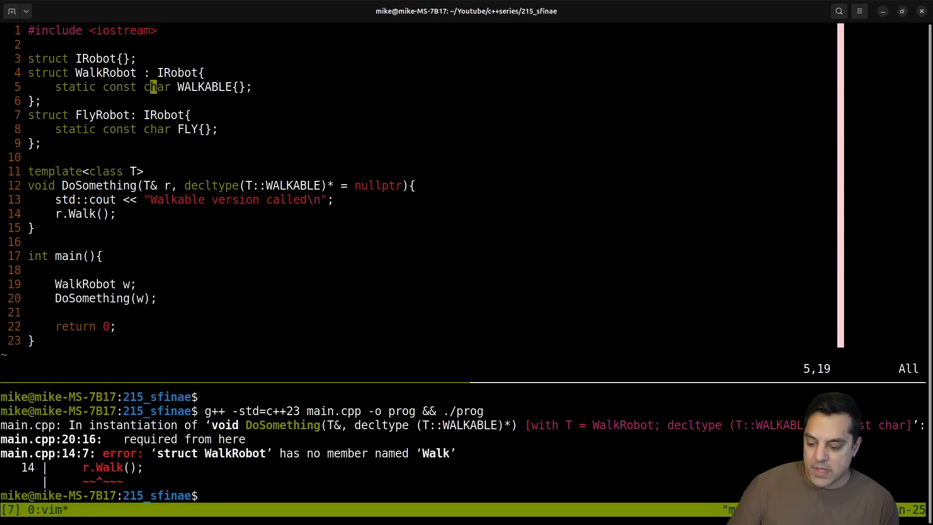
Step: Declare 'void Walk()' in WalkRobot and rerun the build command
{"action": "type", "text": "void Walk();"}
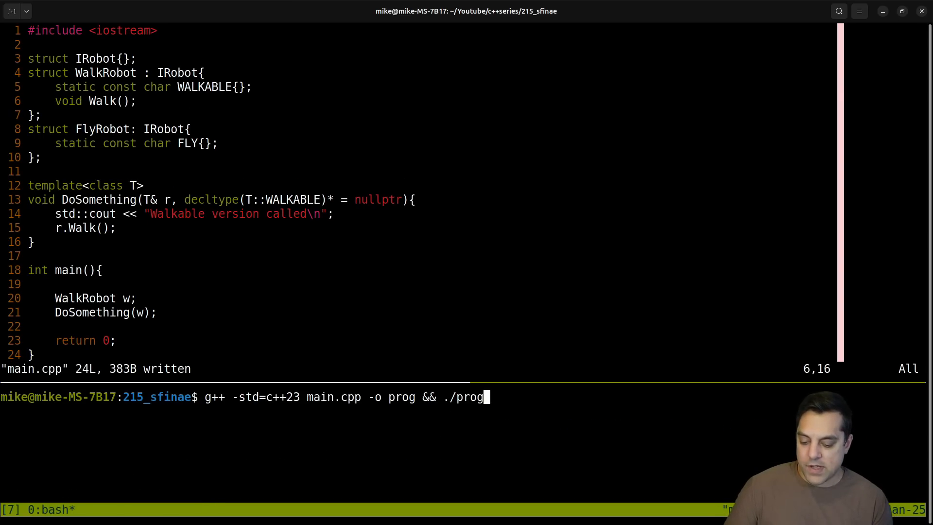
{"action": "key", "text": "Return"}
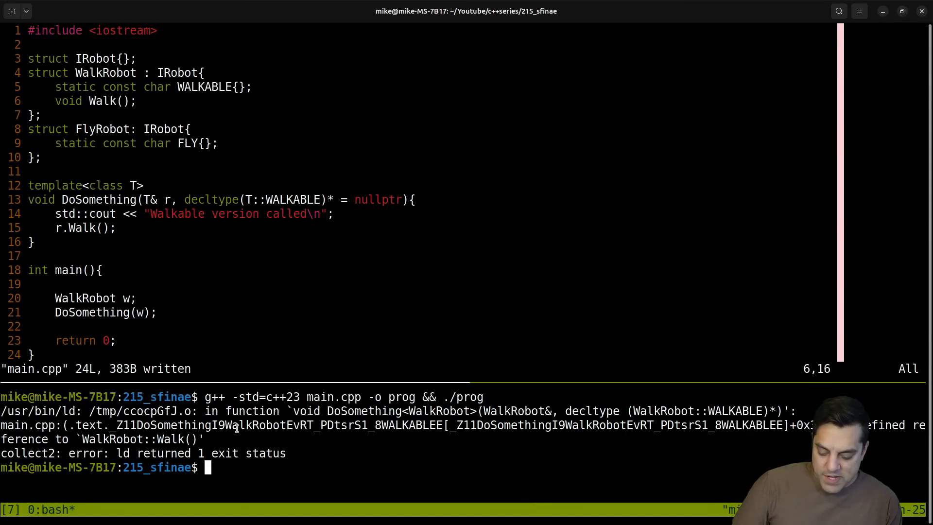
Step: Change the call in main to 'DoSomething<WalkRobot>(w)' and move to the Walk declaration
{"action": "double_click", "coordinate": [363, 410]}
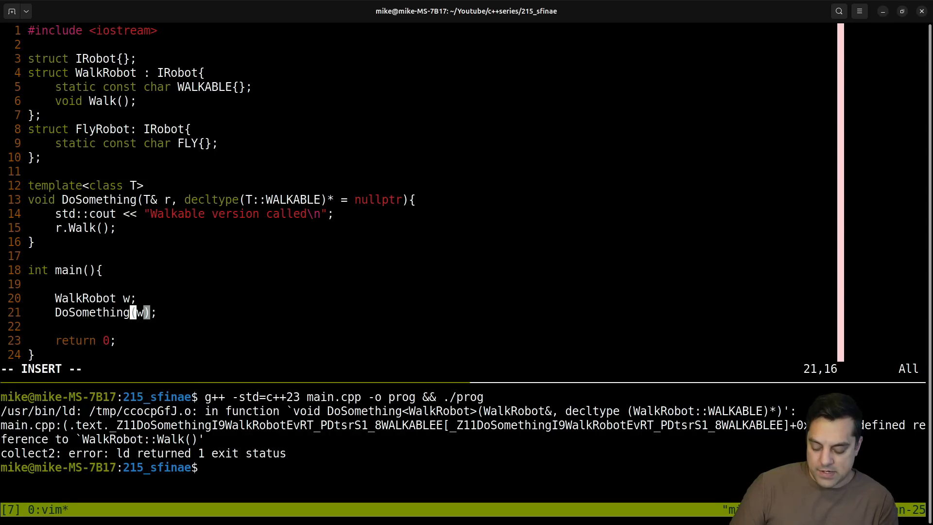
{"action": "type", "text": "<WalkRobot>"}
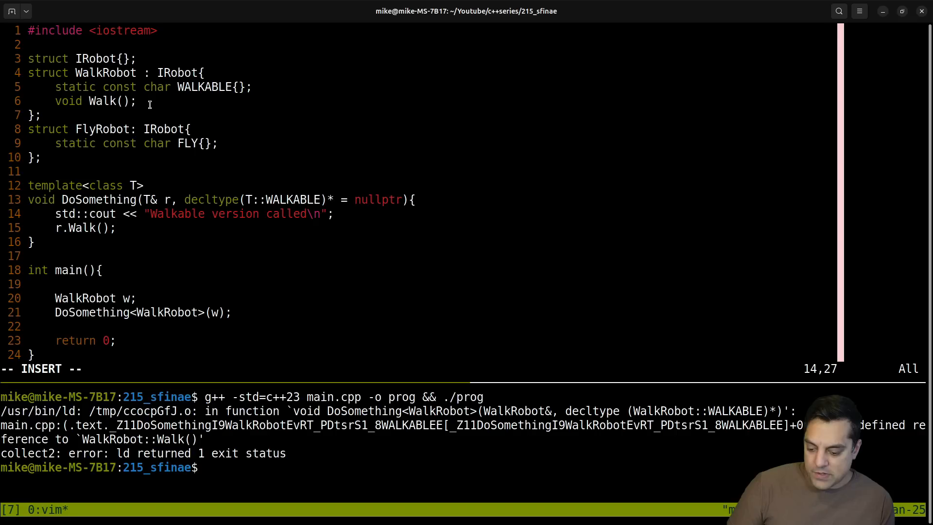
{"action": "left_click", "coordinate": [148, 103]}
{"action": "type", "text": "{"}
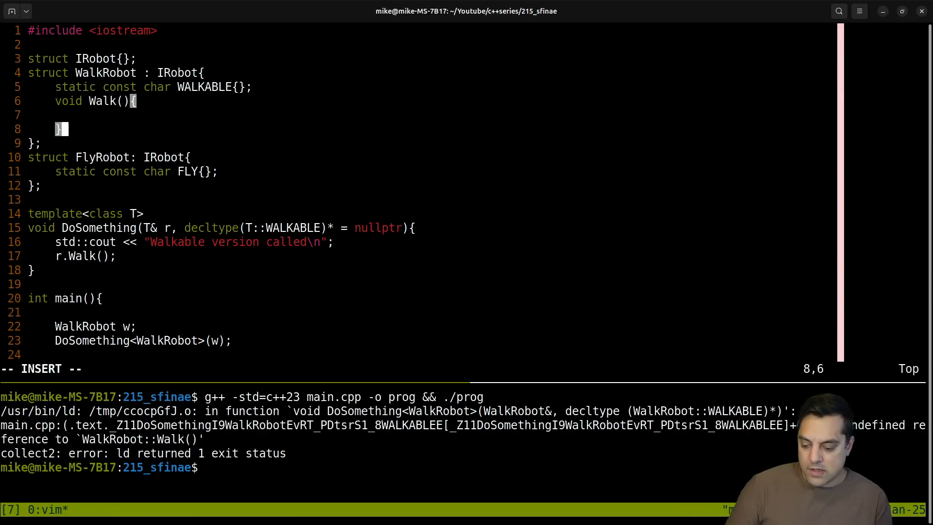
Step: Inside WalkRobot's Walk() body, add std::cout << "Robot is walking\n";
{"action": "type", "text": "std::cout <<"}
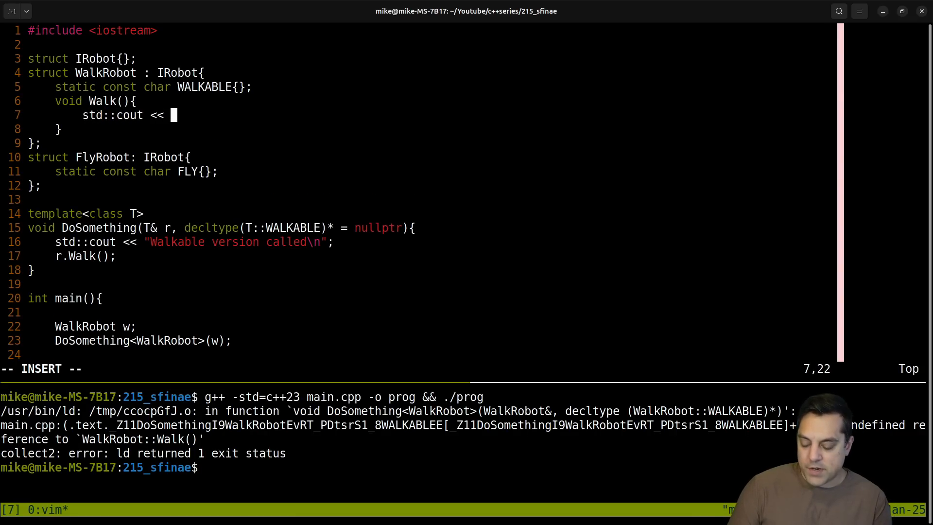
{"action": "type", "text": "\"Robot is w"}
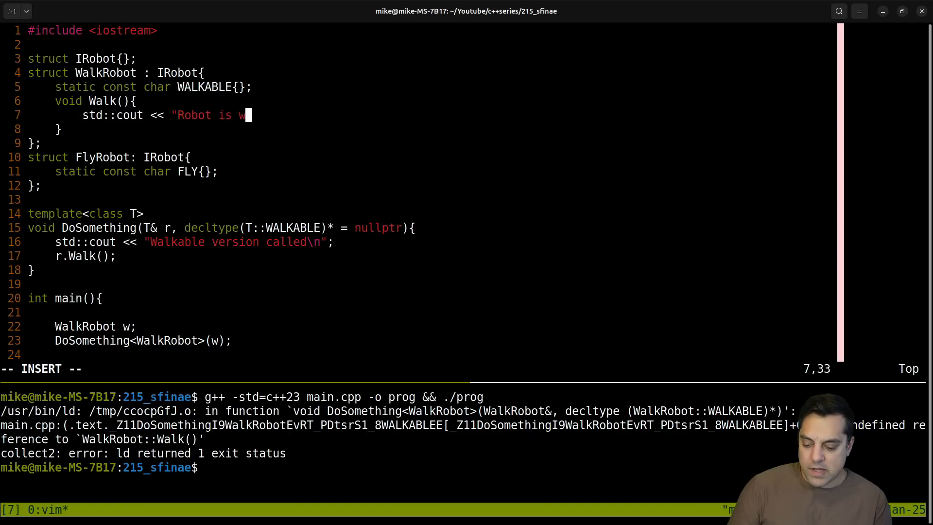
{"action": "type", "text": "lking\\n\";"}
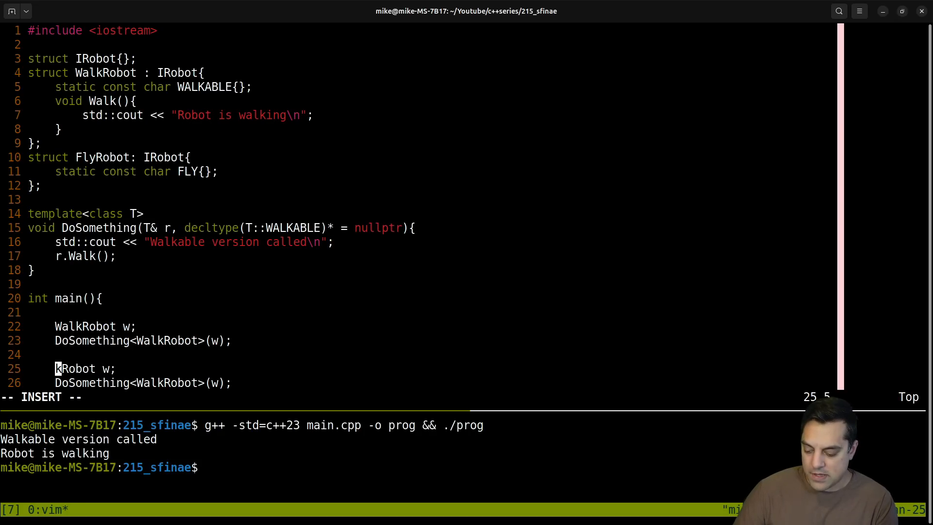
Step: Declare FlyRobot f in main and call DoSomething(f) without an explicit template argument
{"action": "type", "text": "FlyRobot f"}
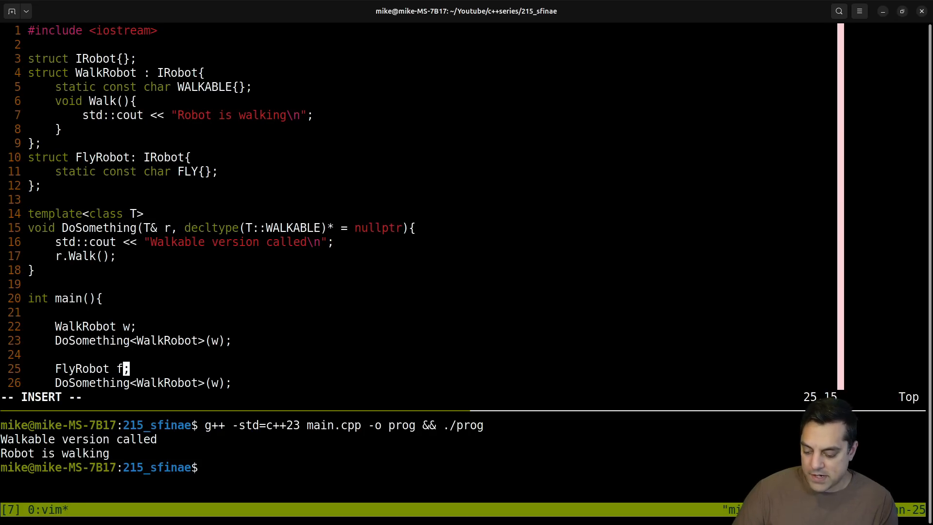
{"action": "type", "text": "f"}
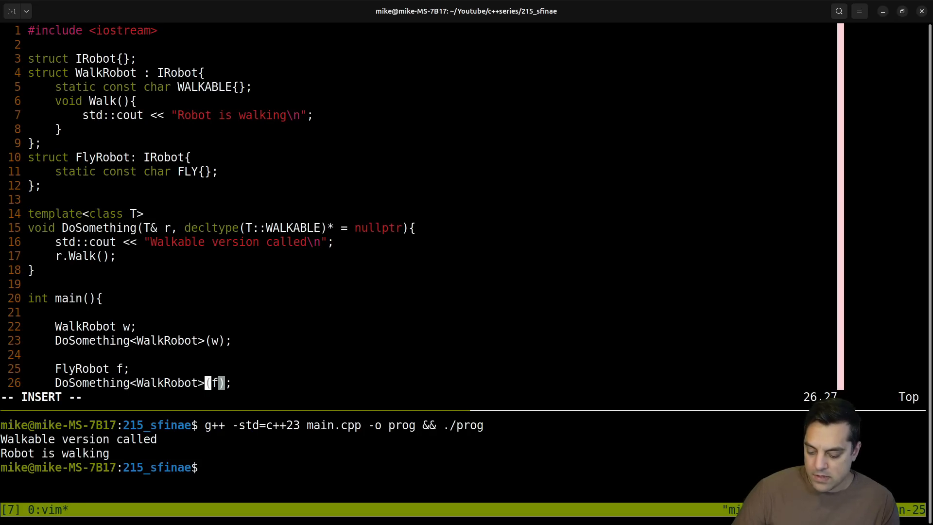
{"action": "key", "text": "Left"}
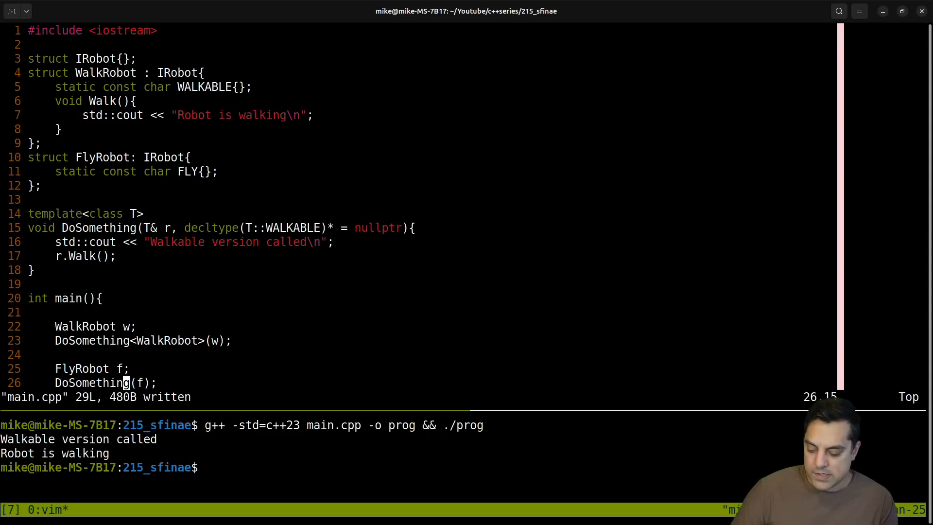
Step: Add a '// CTAD - Class Template Argument Deduction' comment, save main.cpp and move to the terminal
{"action": "type", "text": "// CTAD - Class Templ"}
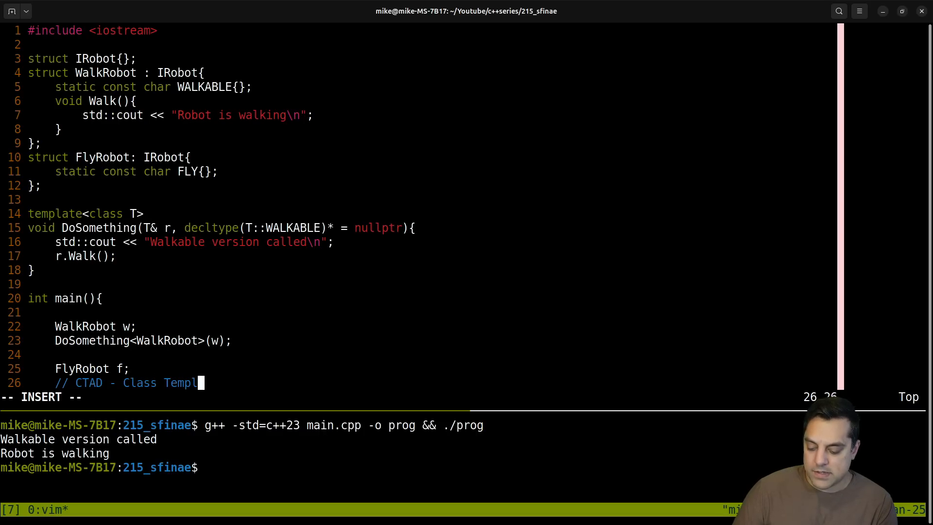
{"action": "type", "text": "ate Argument"}
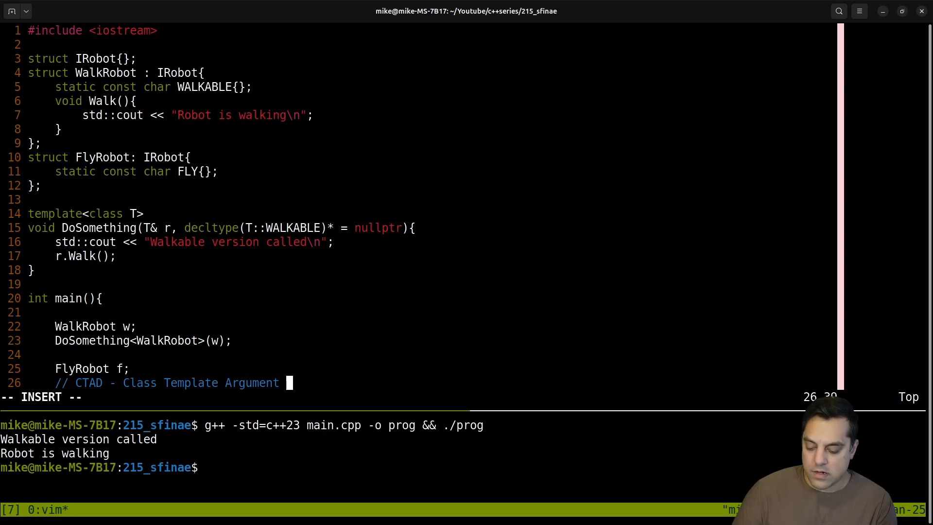
{"action": "type", "text": "eduction"}
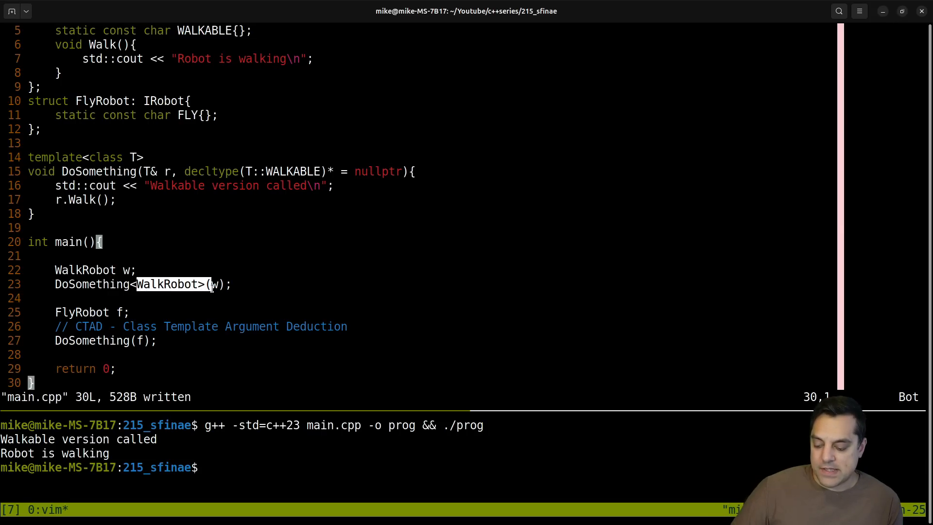
{"action": "key", "text": "Return"}
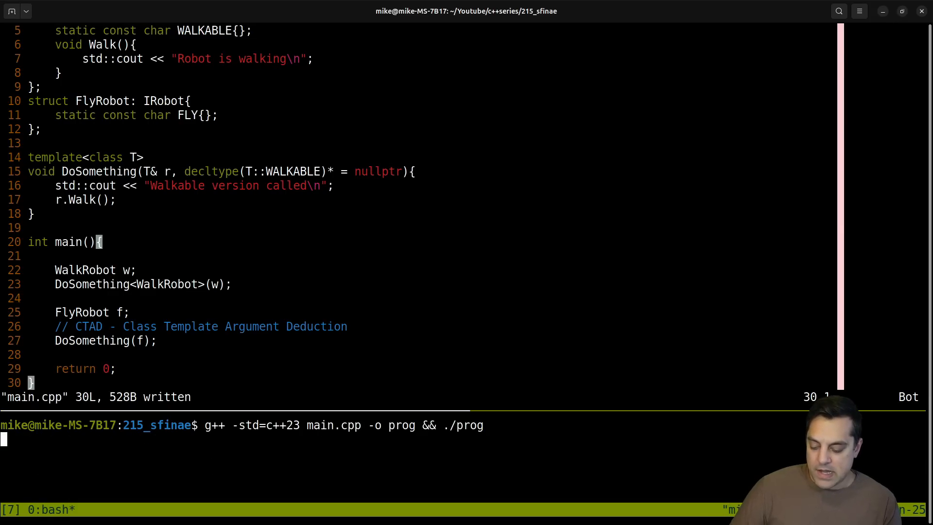
Step: Rebuild and show the 'WALKABLE is not a member of FlyRobot' error beside the WALKABLE constraint
{"action": "key", "text": "Return"}
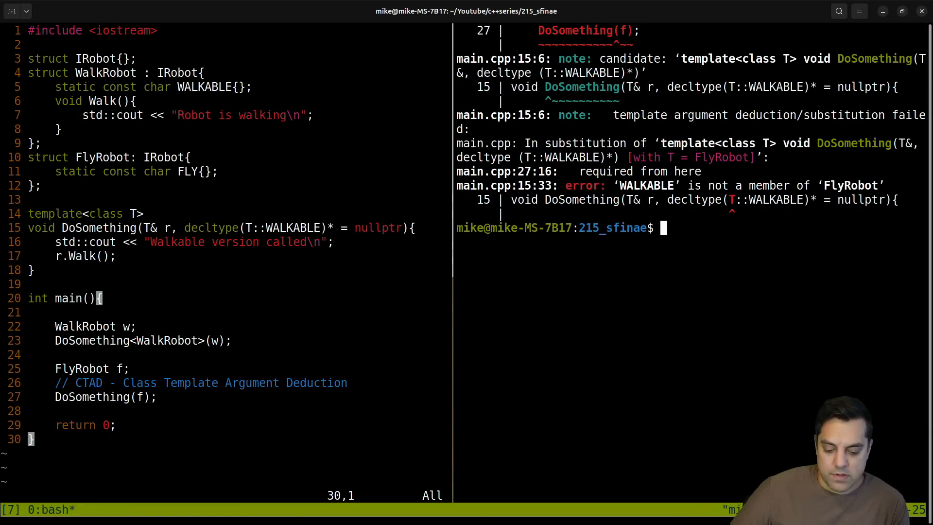
{"action": "key", "text": "Return"}
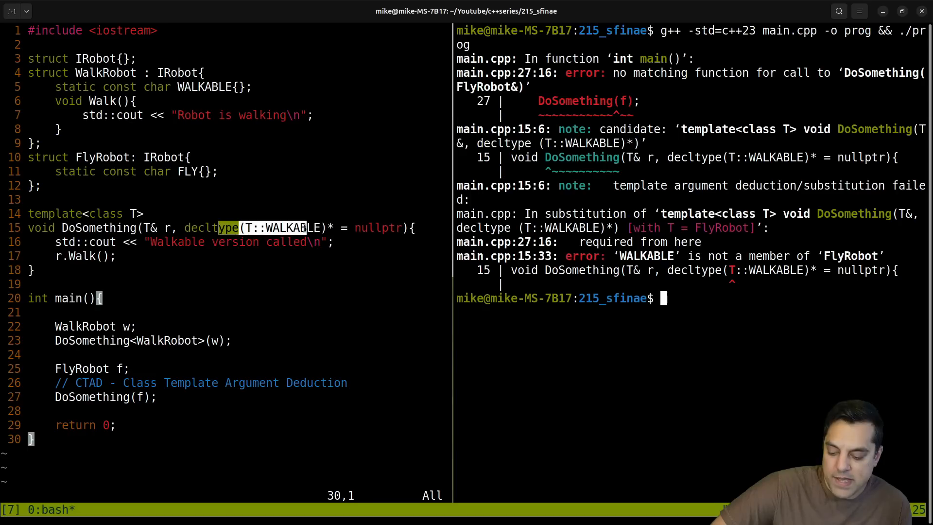
{"action": "double_click", "coordinate": [204, 87]}
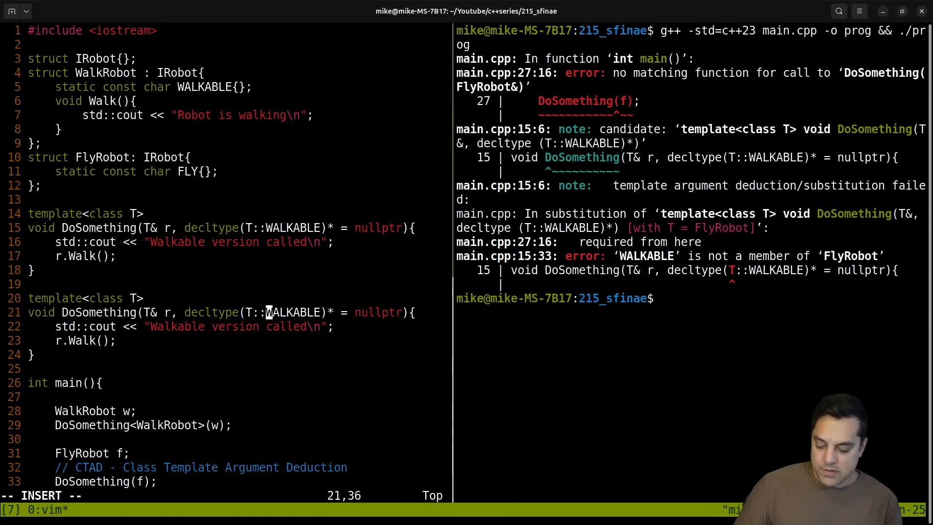
Step: Add a FLY-constrained DoSomething overload and a FlyRobot Fly() printing "Robot is flying"
{"action": "type", "text": "FLY"}
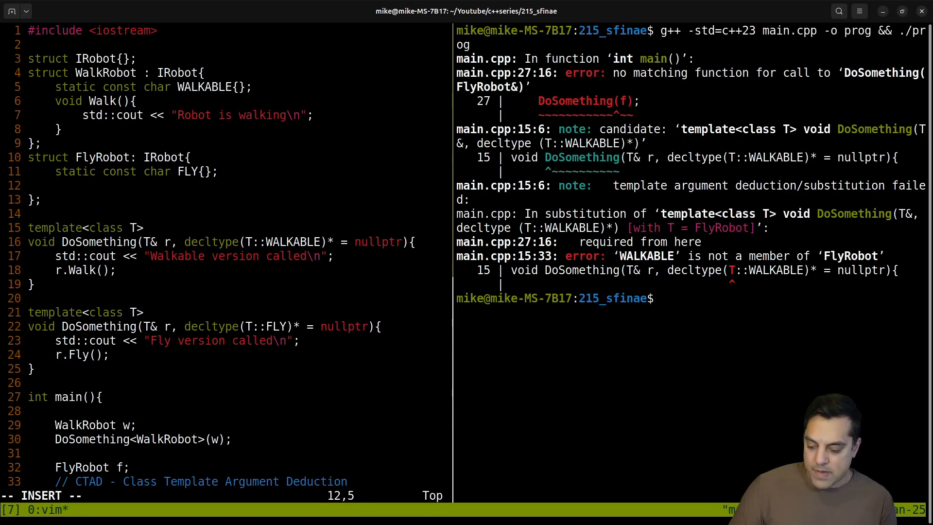
{"action": "type", "text": "void Fly(){"}
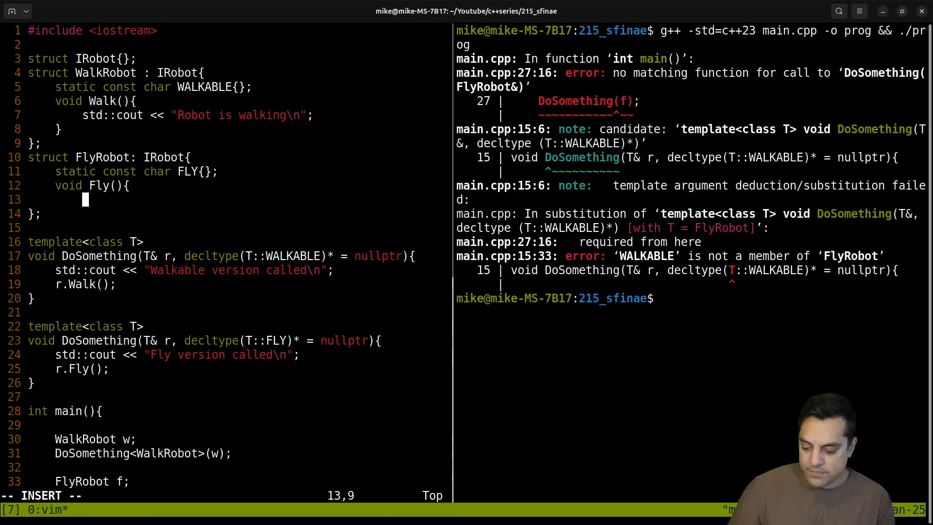
{"action": "type", "text": "std::cout << \"Robot is"}
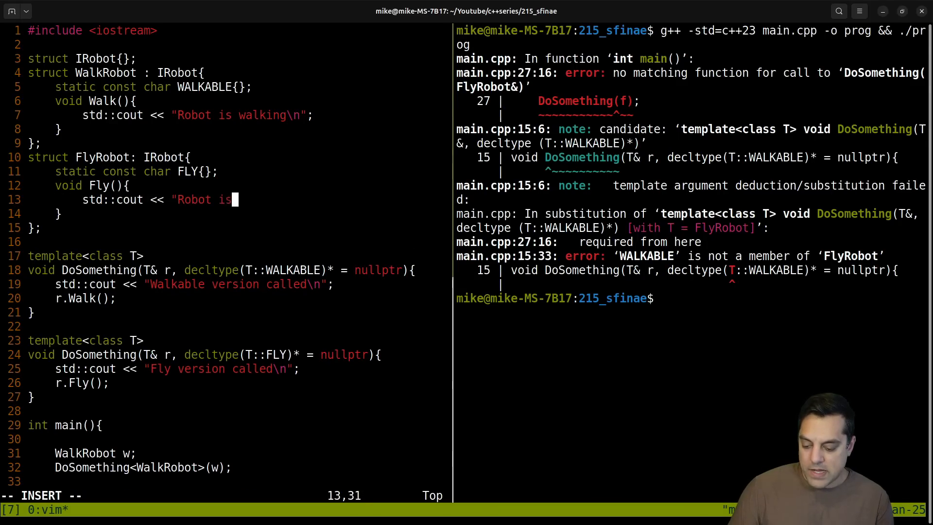
{"action": "type", "text": "flying\\n\";"}
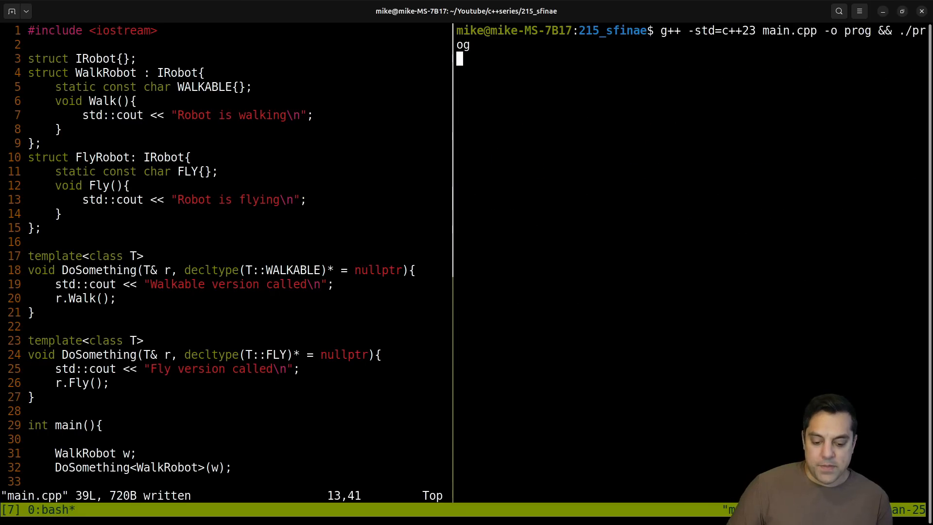
Step: Run g++ -std=c++23 main.cpp -o prog && ./prog to print the walking and flying messages
{"action": "key", "text": "Return"}
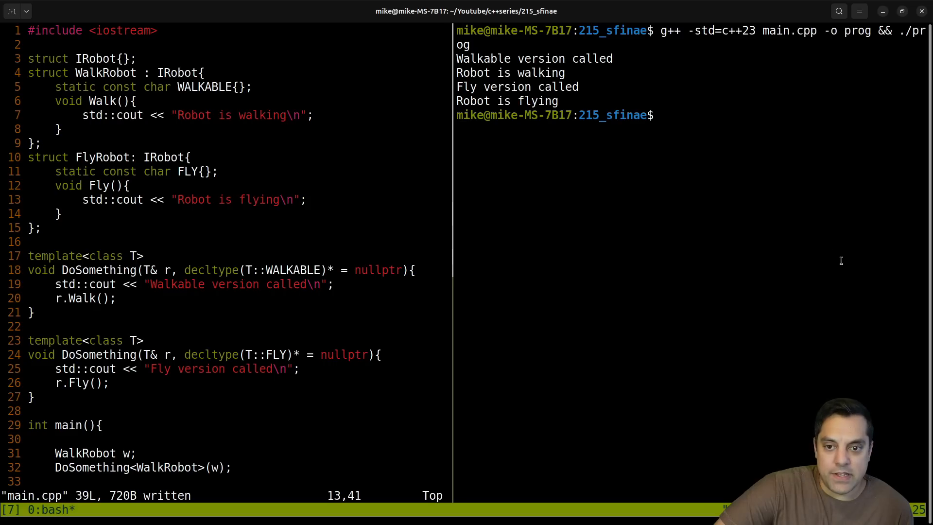
{"action": "mouse_move", "coordinate": [197, 350]}
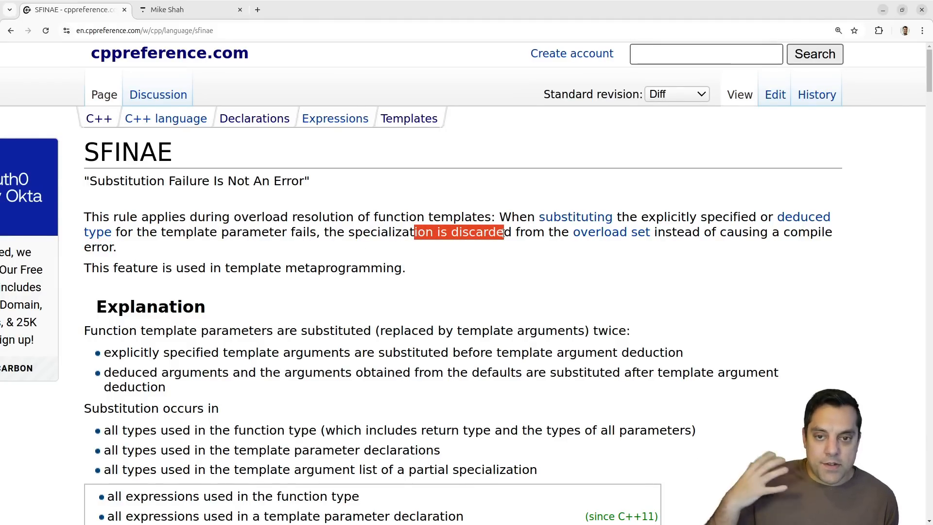
Step: Highlight the 'discarded from the overload set' passage on the cppreference SFINAE page
{"action": "left_click", "coordinate": [501, 231]}
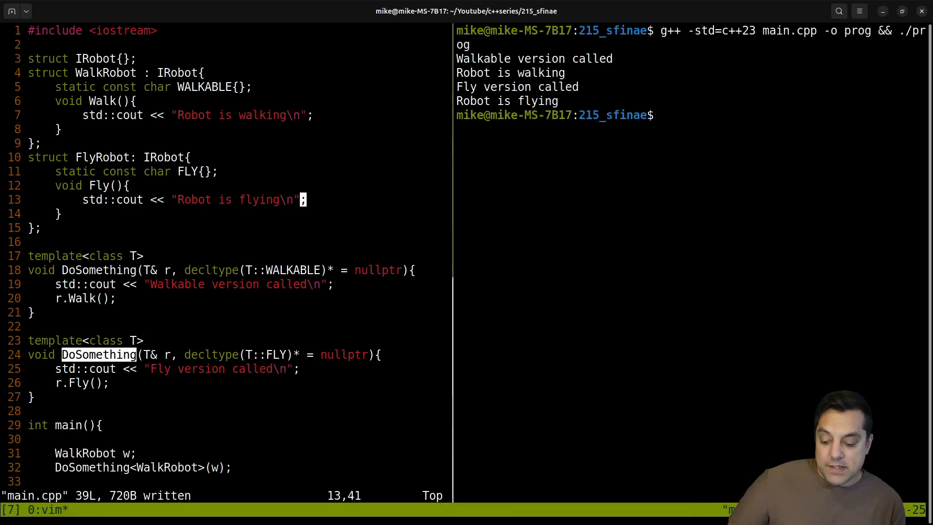
{"action": "key", "text": "G"}
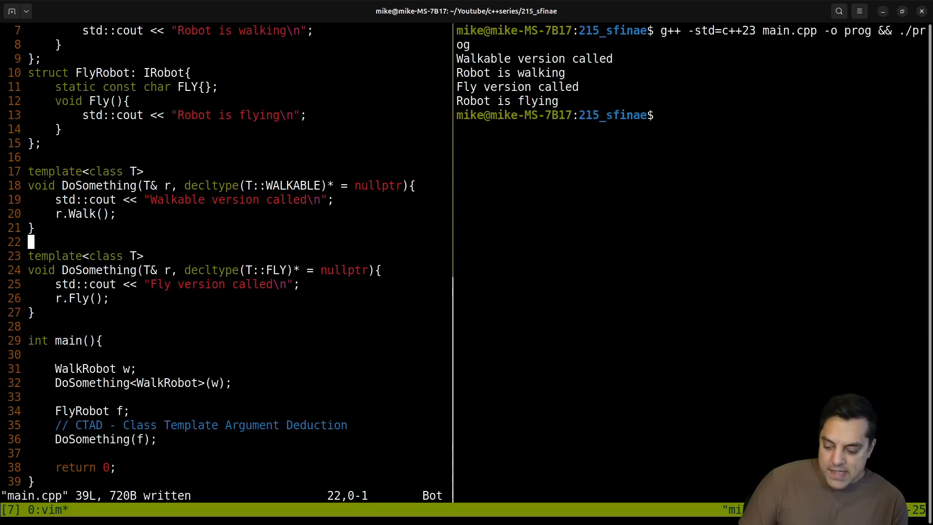
Step: Wrap the FLY overload in /* */ and add a copy printing "Generic version called"
{"action": "type", "text": "/*"}
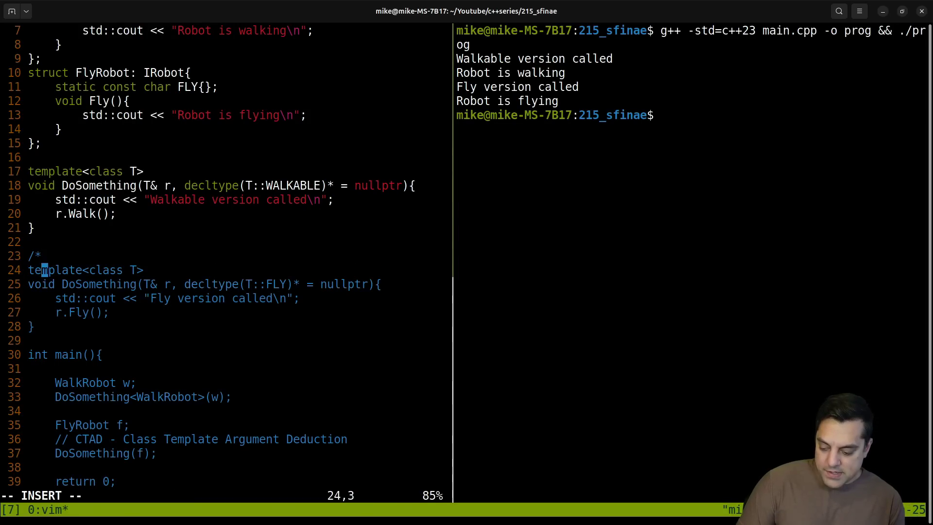
{"action": "type", "text": "*/"}
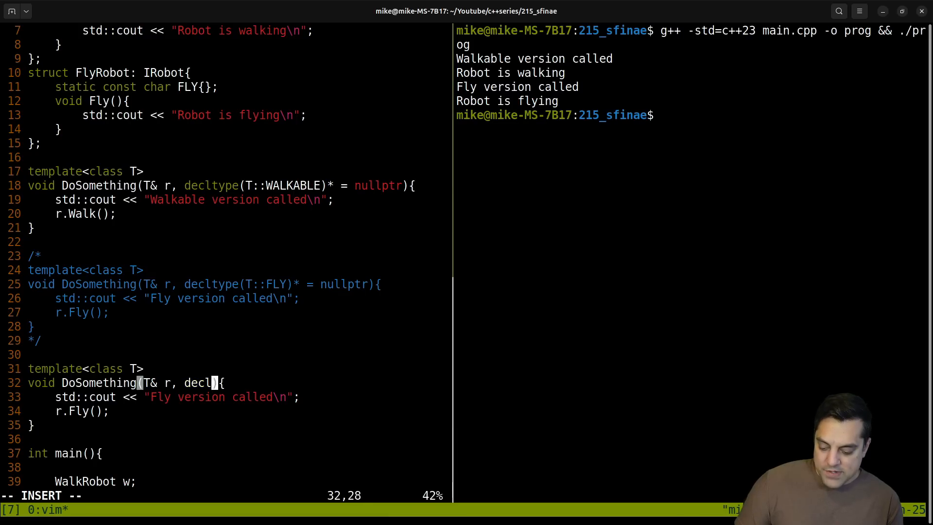
{"action": "type", "text": "Generic"}
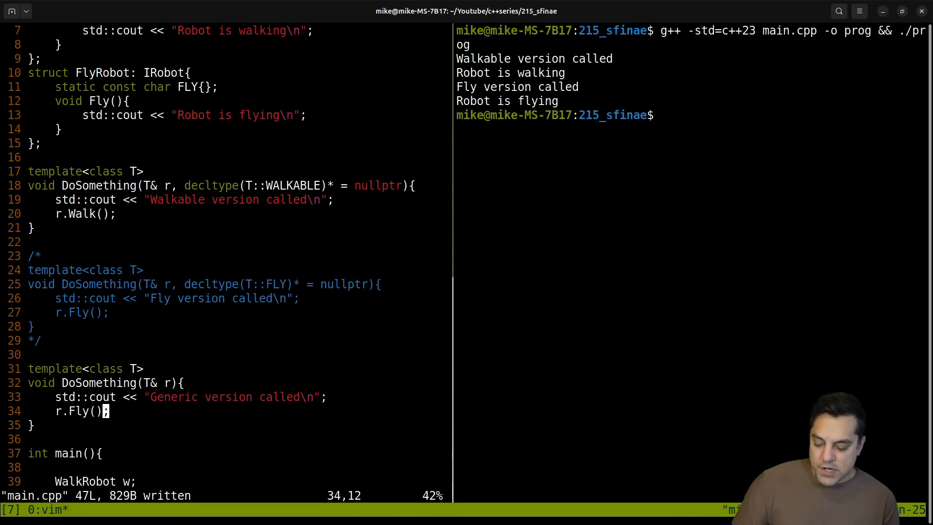
{"action": "scroll", "scroll_direction": "down", "scroll_amount": 3}
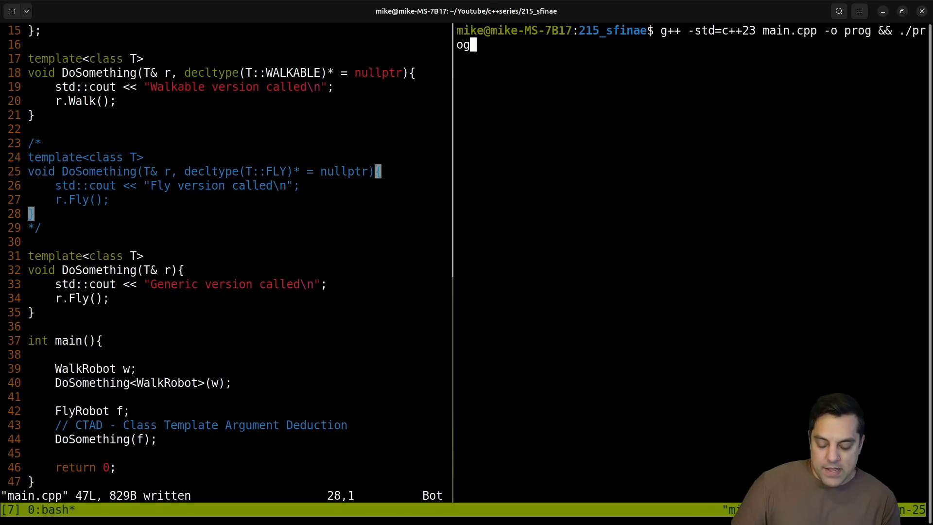
Step: Rerun the g++ build, showing the ambiguous DoSomething<WalkRobot>(w) call error
{"action": "key", "text": "Return"}
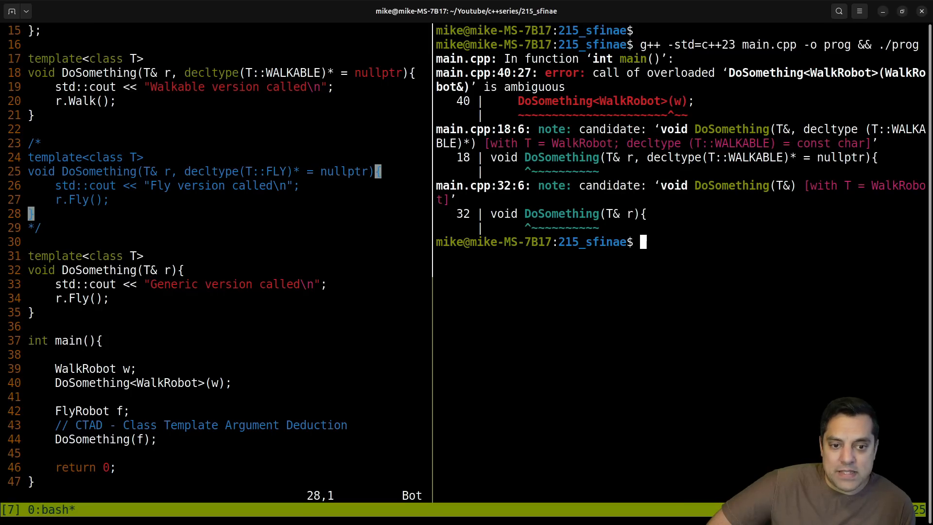
{"action": "mouse_move", "coordinate": [504, 149]}
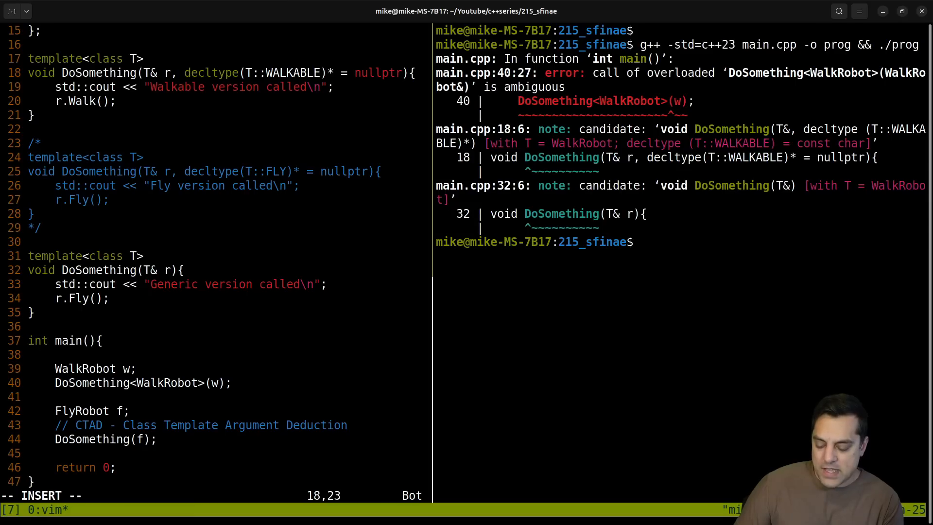
Step: Undo the generic template edits to restore the FLY overload, then save and clear the terminal
{"action": "type", "text": ",int a"}
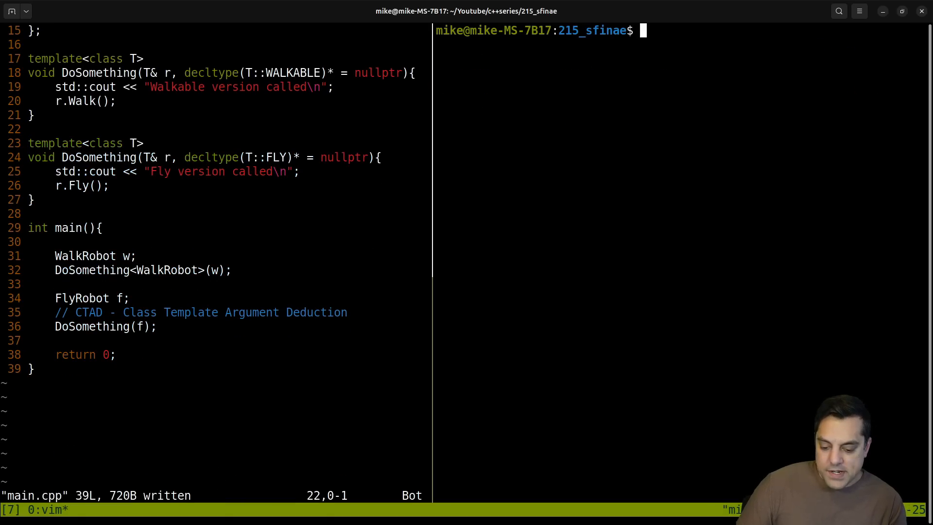
{"action": "key", "text": "Return"}
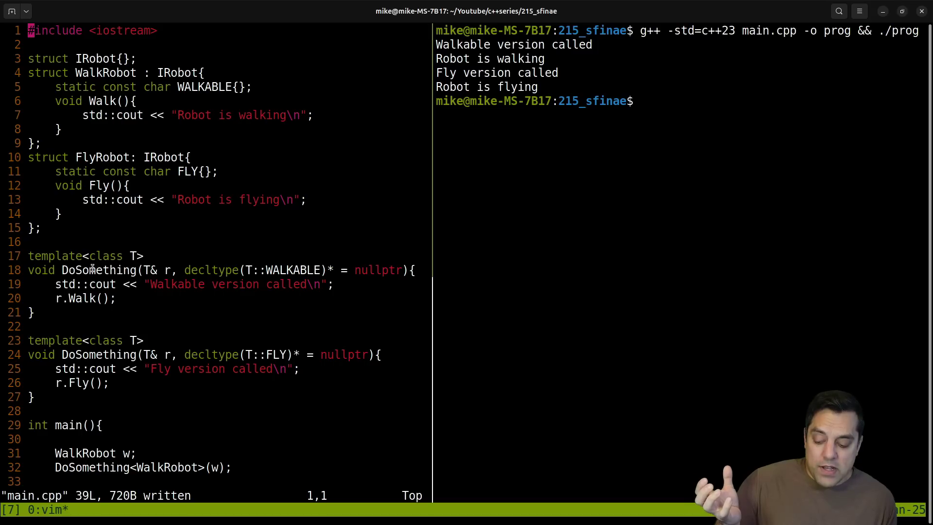
Step: Rerun the restored program, showing the walking and flying output, then raise Chrome
{"action": "double_click", "coordinate": [98, 269]}
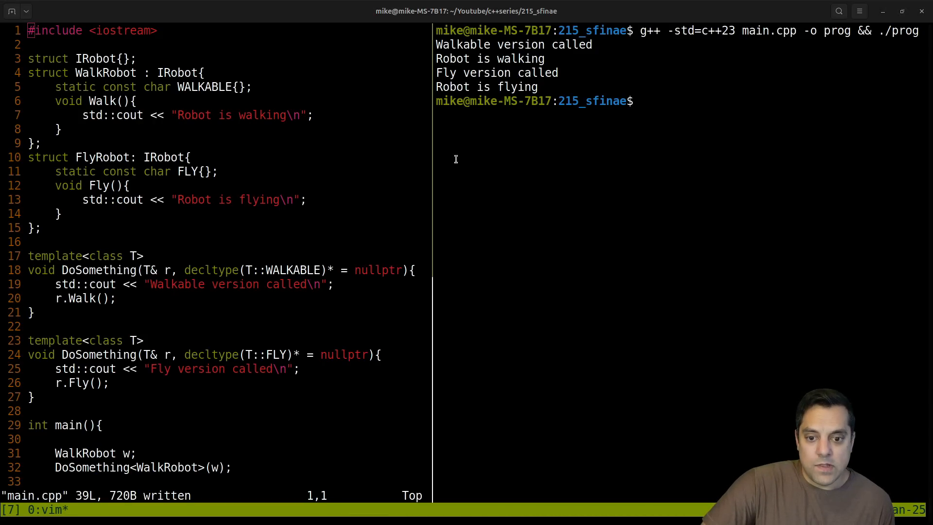
{"action": "mouse_move", "coordinate": [63, 270]}
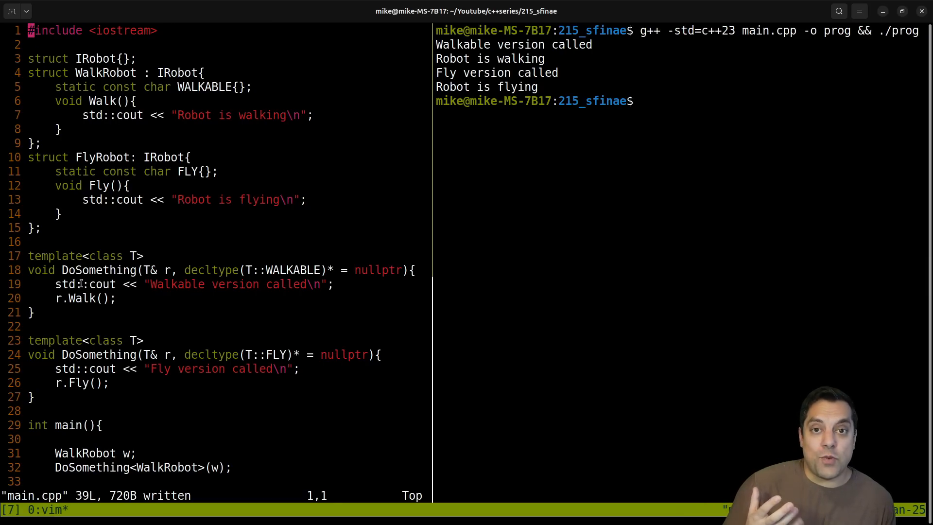
{"action": "mouse_move", "coordinate": [92, 274]}
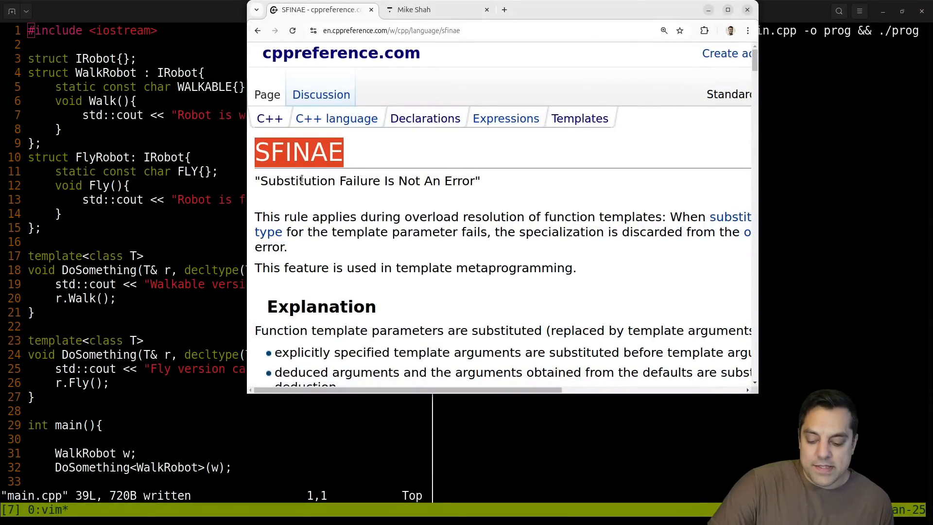
Step: Enlarge the cppreference SFINAE page to full screen
{"action": "double_click", "coordinate": [358, 180]}
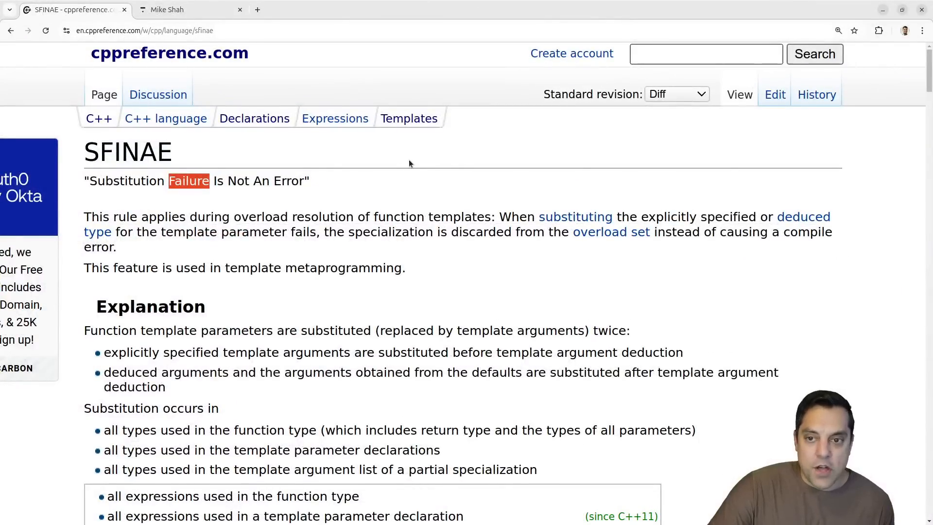
{"action": "mouse_move", "coordinate": [536, 184]}
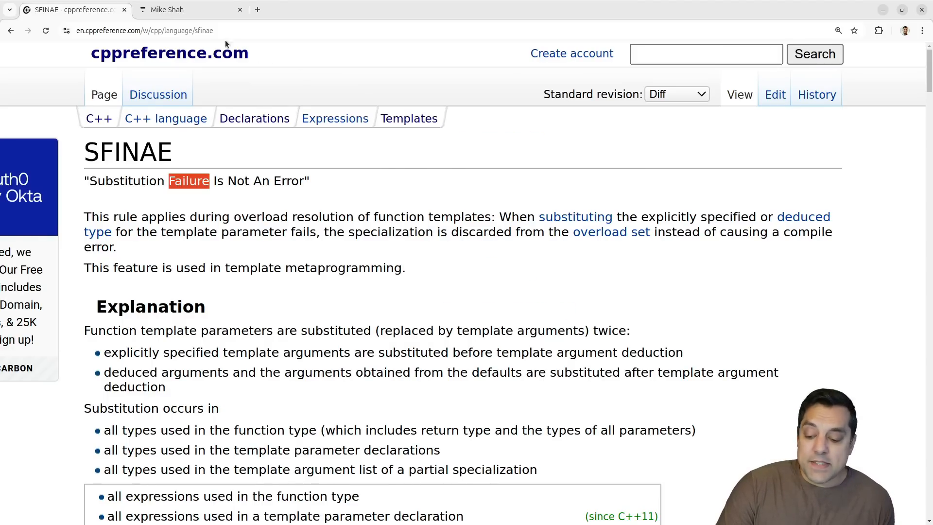
Step: Switch to the courses.mshah.io tab and scroll to the Free Programming Language Courses
{"action": "left_click", "coordinate": [167, 10]}
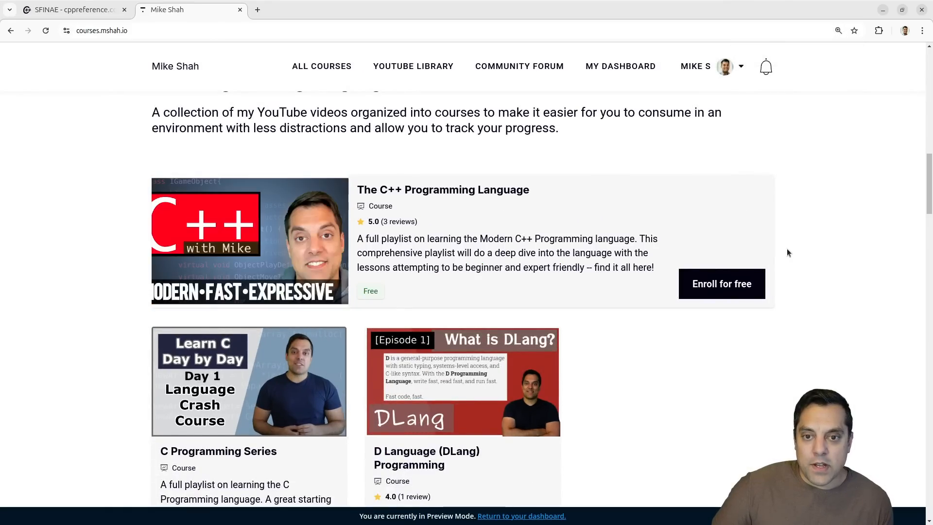
{"action": "mouse_move", "coordinate": [826, 291]}
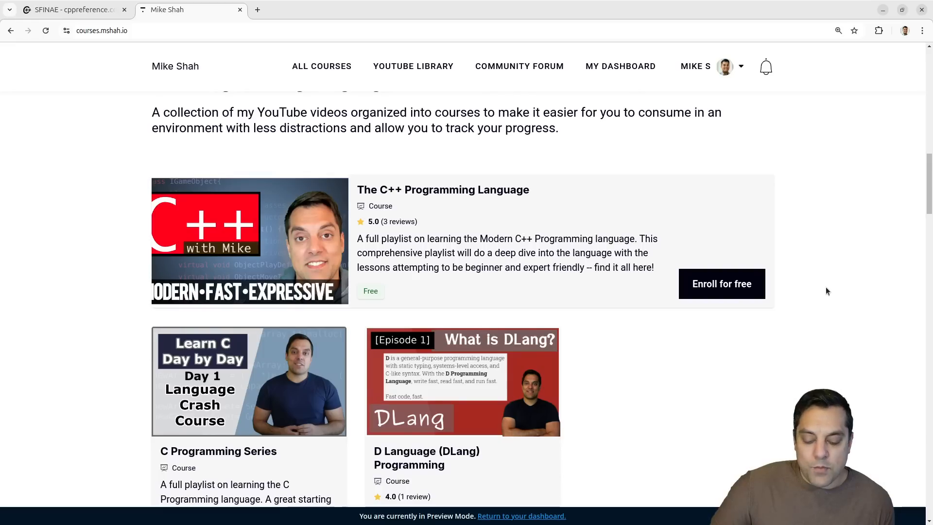
{"action": "mouse_move", "coordinate": [813, 305]}
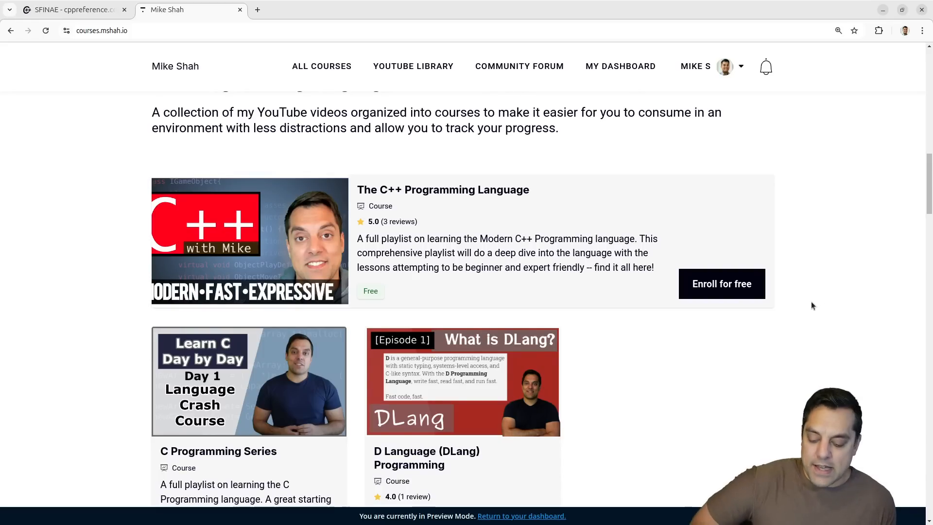
{"action": "mouse_move", "coordinate": [814, 297]}
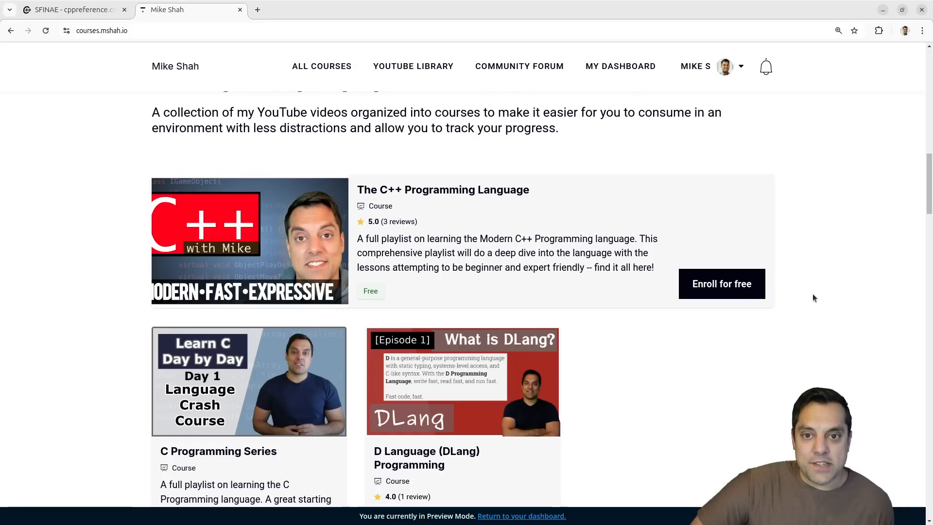
{"action": "mouse_move", "coordinate": [851, 296]}
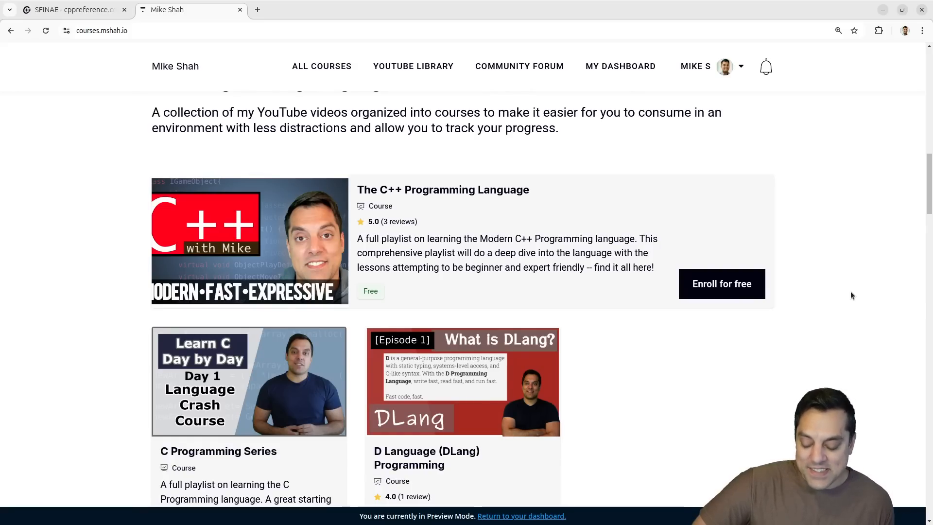
{"action": "scroll", "scroll_direction": "up", "scroll_amount": 3}
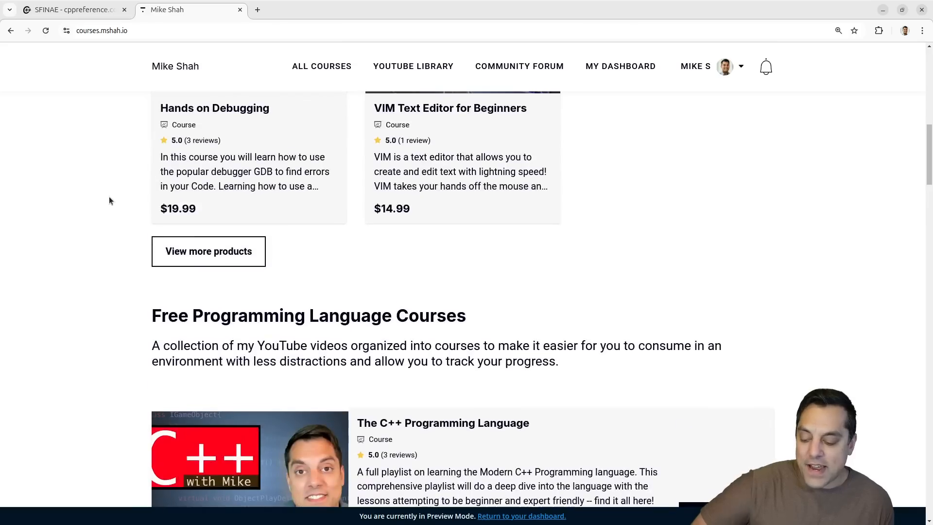